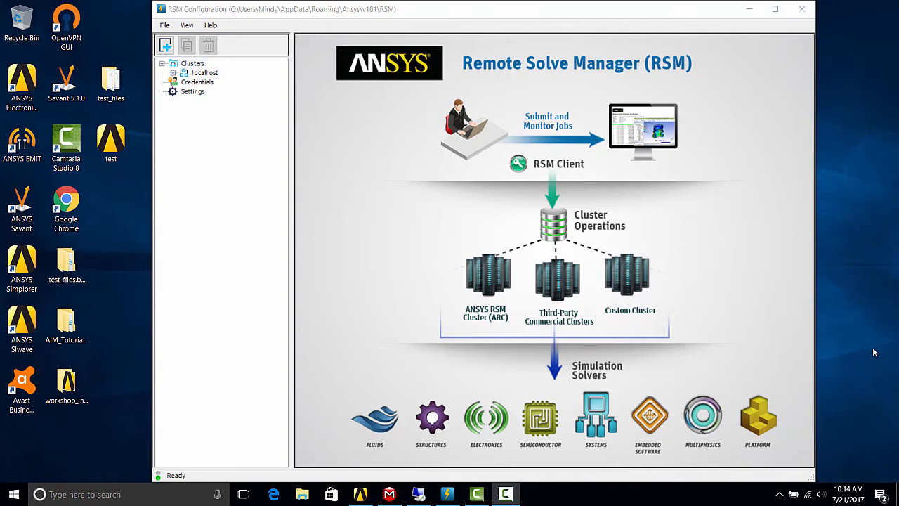
{"action": "mouse_move", "coordinate": [810, 346]}
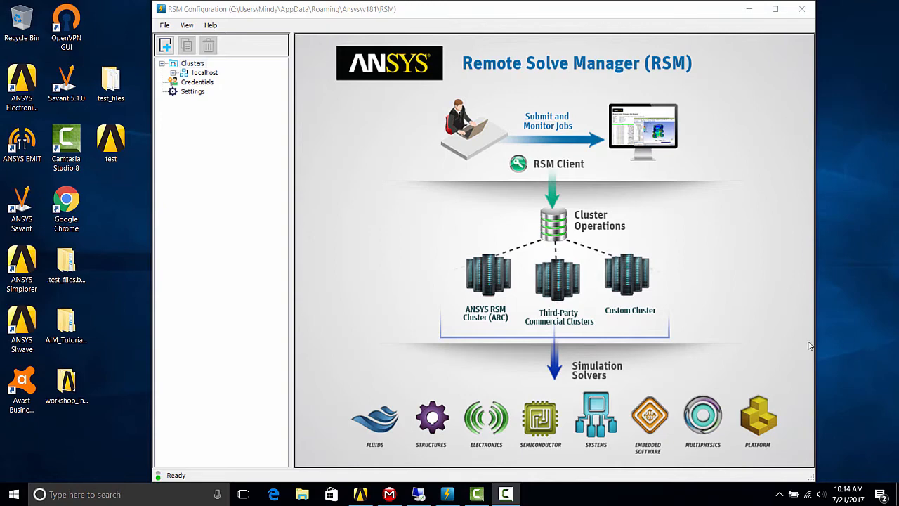
{"action": "mouse_move", "coordinate": [432, 353]}
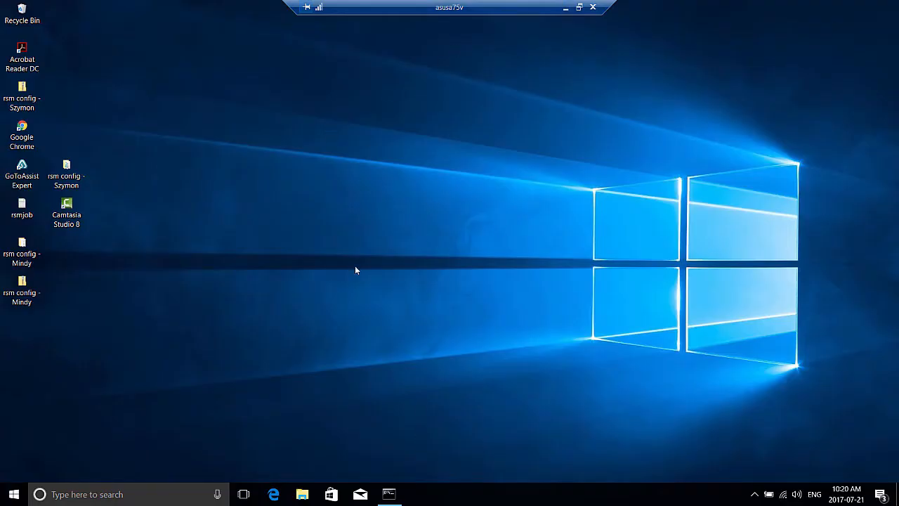
{"action": "mouse_move", "coordinate": [399, 436]}
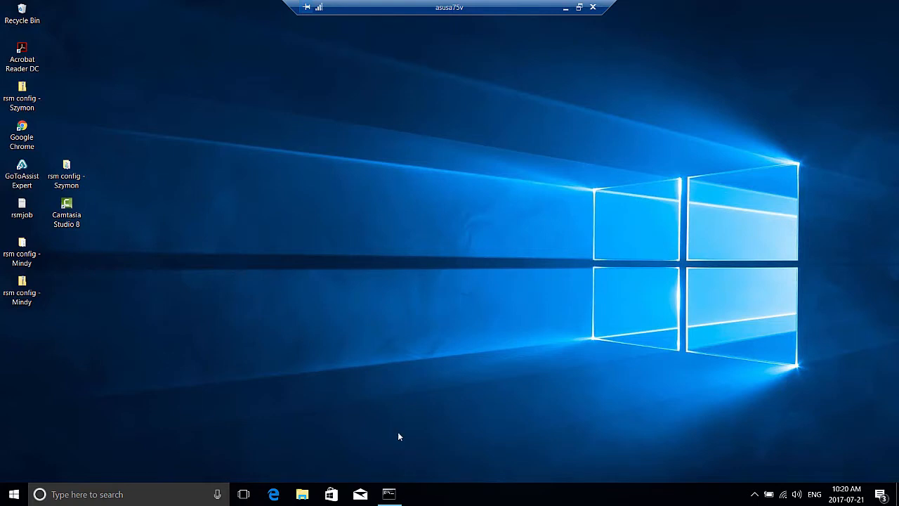
- Search Start for 'cmd' and run Command Prompt as administrator
{"action": "left_click", "coordinate": [389, 494]}
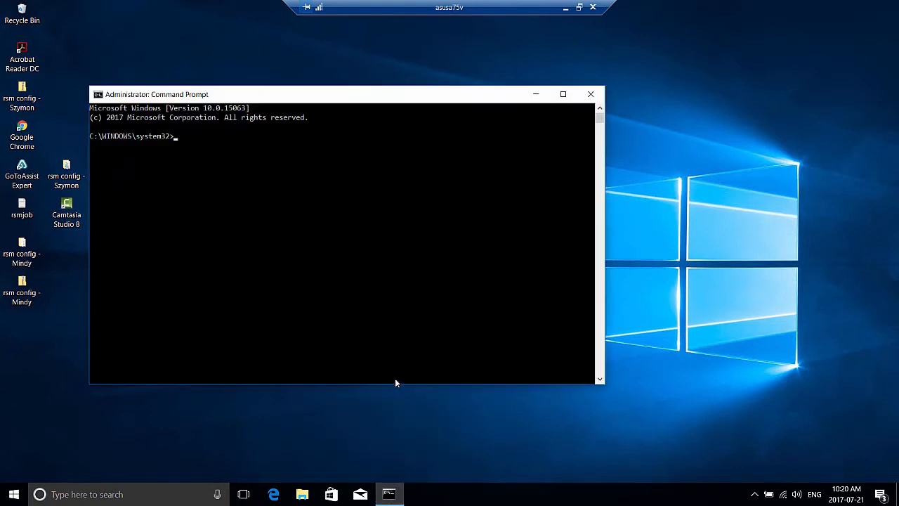
{"action": "mouse_move", "coordinate": [126, 107]}
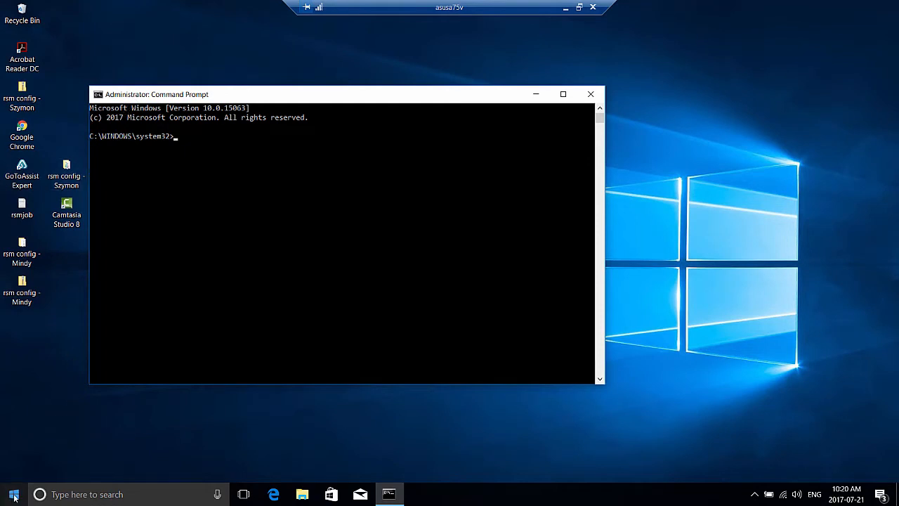
{"action": "left_click", "coordinate": [12, 494]}
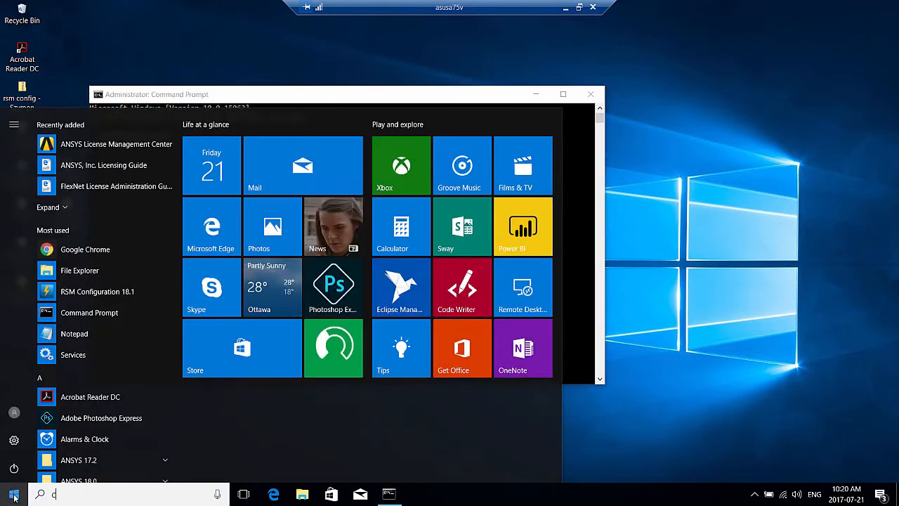
{"action": "type", "text": "cmd"}
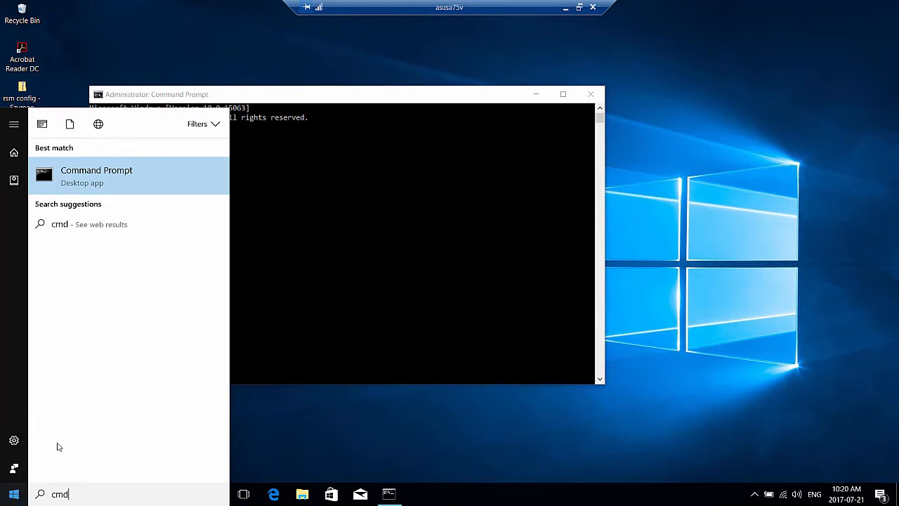
{"action": "right_click", "coordinate": [96, 174]}
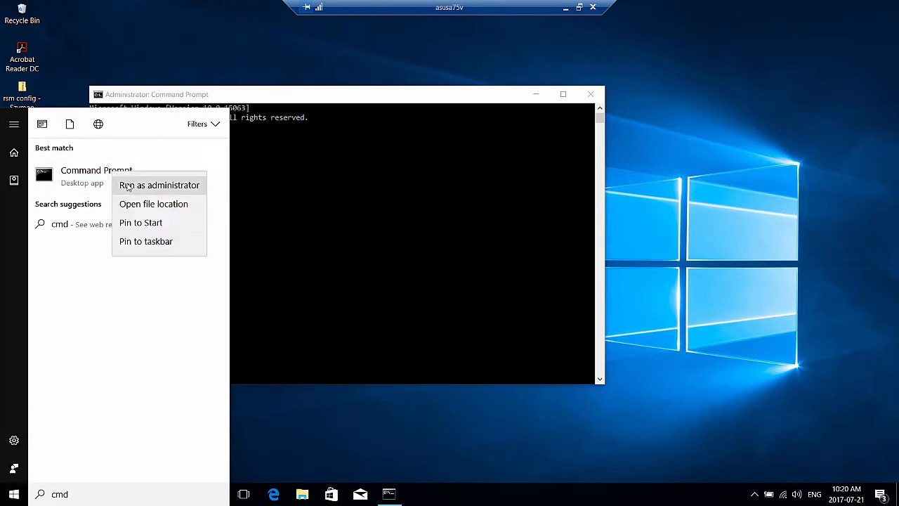
{"action": "left_click", "coordinate": [159, 185]}
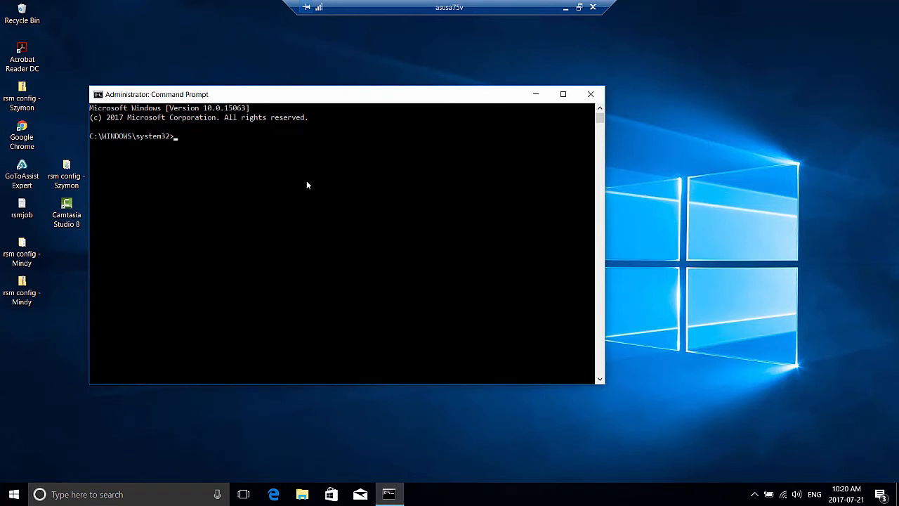
- Run AnsConfigRSM.exe -launcher from C:\Program Files\ANSYS Inc\v181\RSM\bin to install the launcher service
{"action": "type", "text": "cd"}
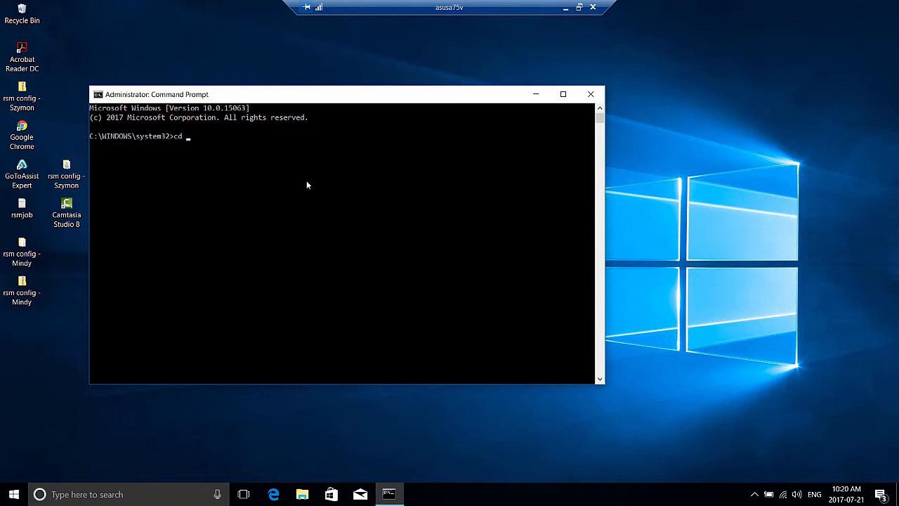
{"action": "type", "text": "C:\\Program Files\\ANSYS Inc\\v181\\RSM\\bin"}
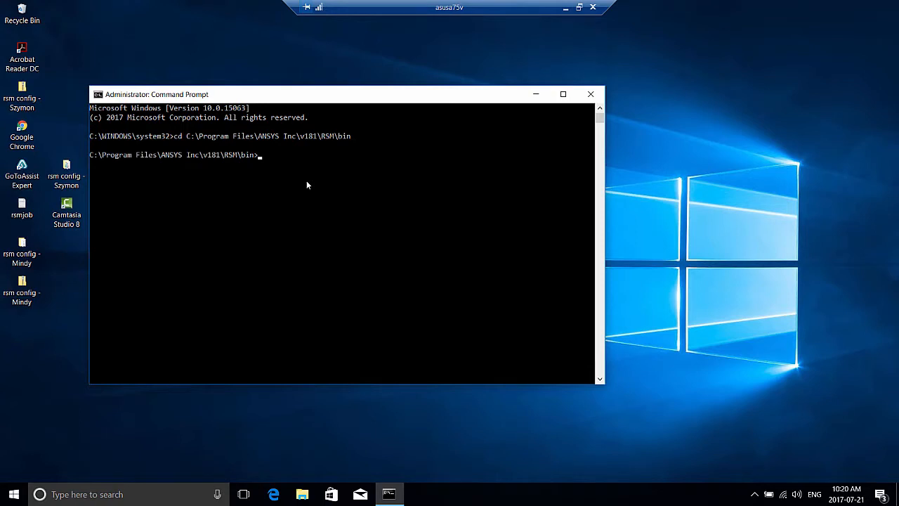
{"action": "type", "text": "Ans"}
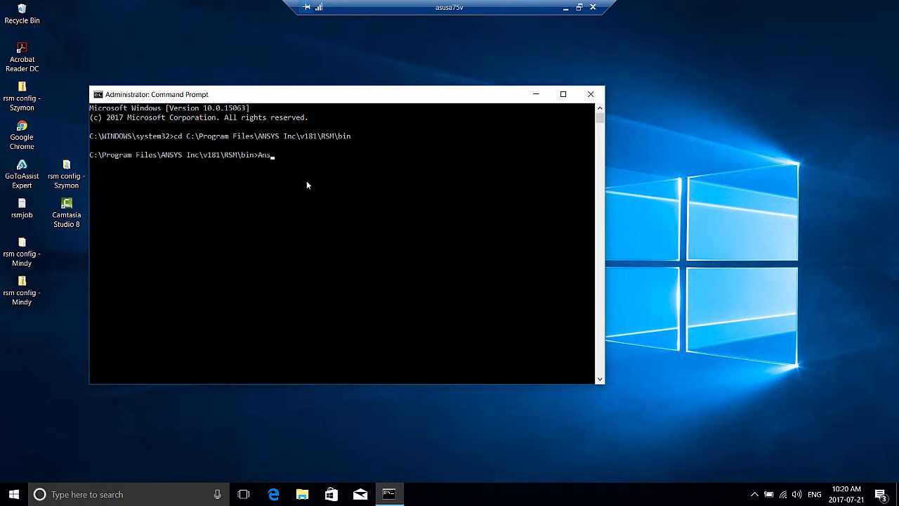
{"action": "type", "text": "Cof"}
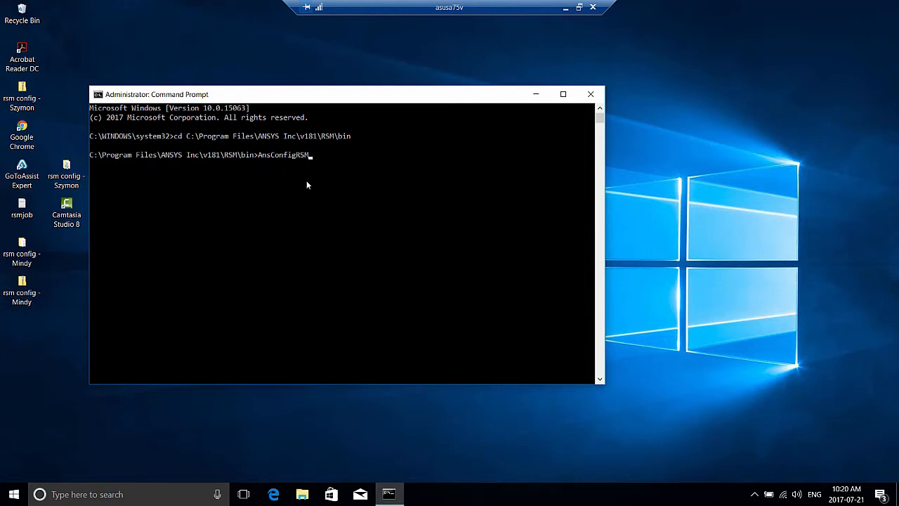
{"action": "type", "text": ".exe"}
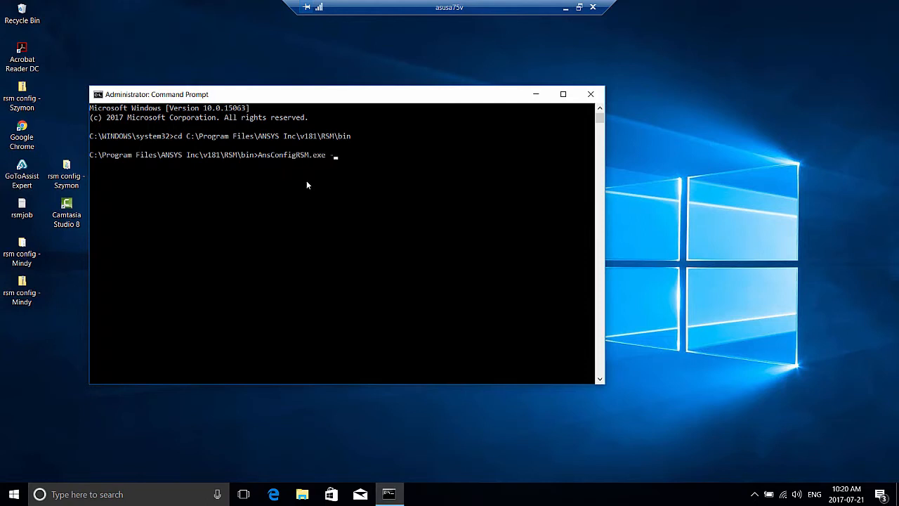
{"action": "type", "text": "-launchher"}
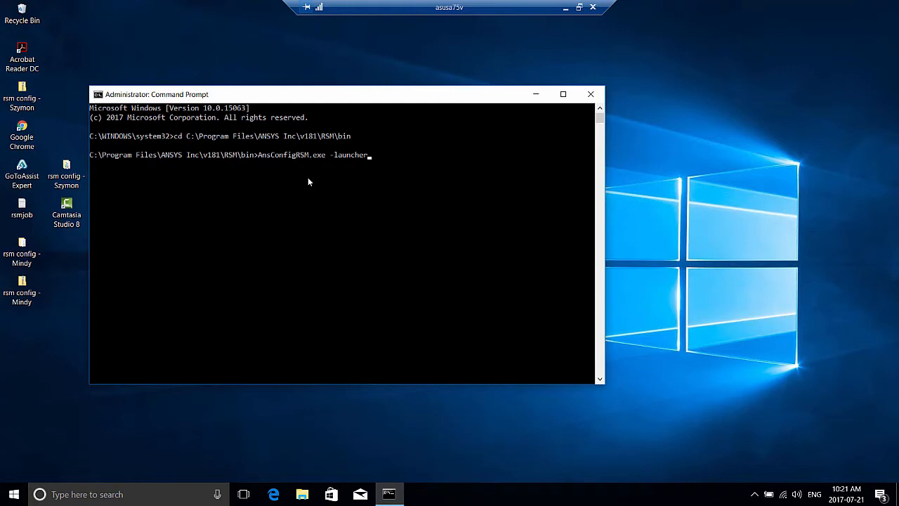
{"action": "key", "text": "enter"}
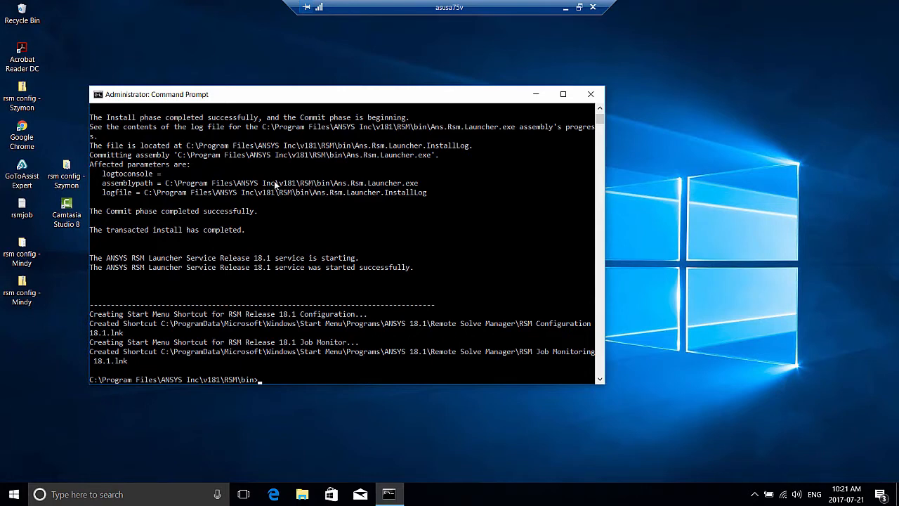
{"action": "mouse_move", "coordinate": [274, 186]}
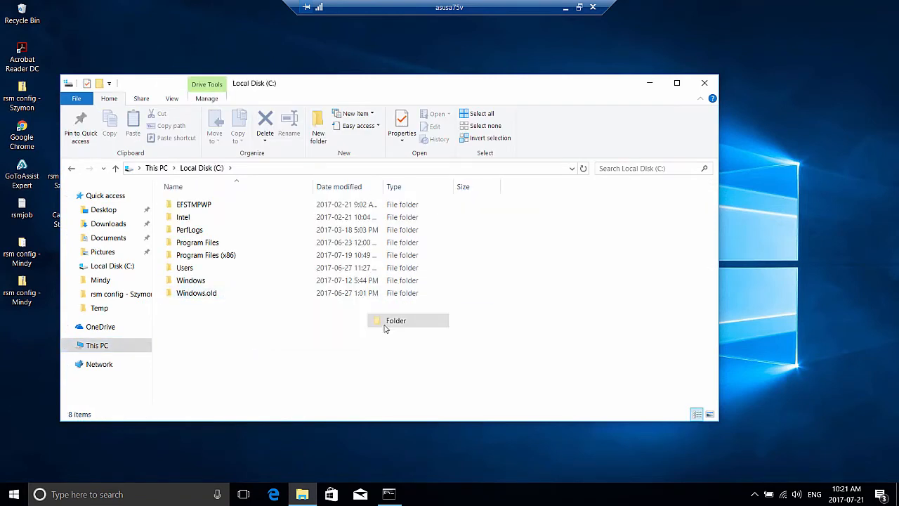
- Name the new C: drive root folder RSMstaging and select it
{"action": "type", "text": "RSM"}
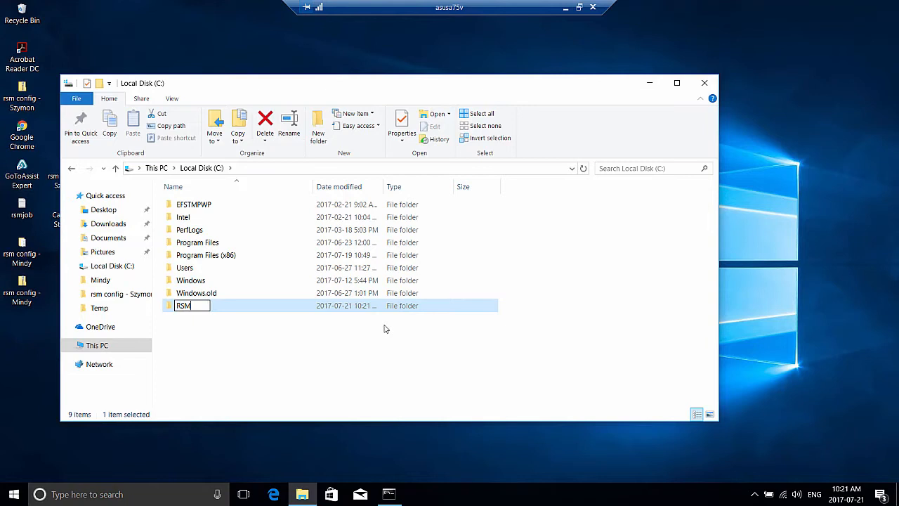
{"action": "type", "text": "staging"}
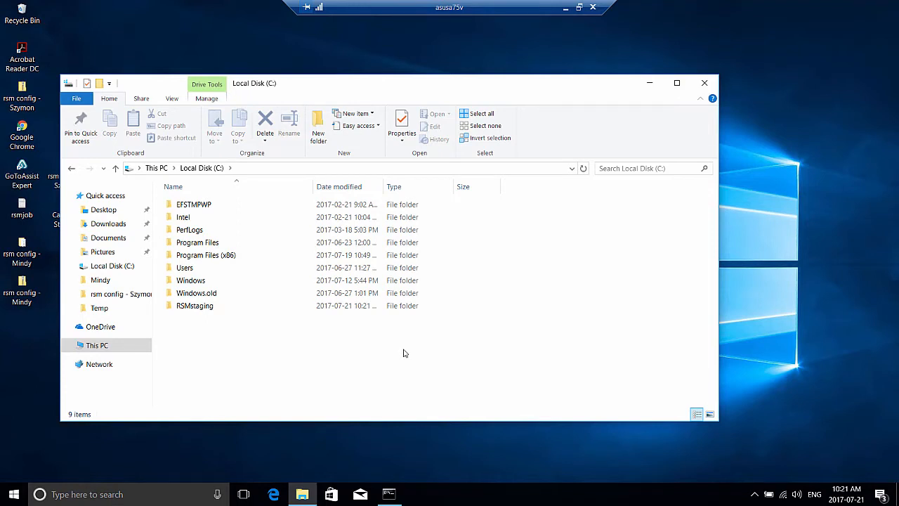
{"action": "mouse_move", "coordinate": [387, 346]}
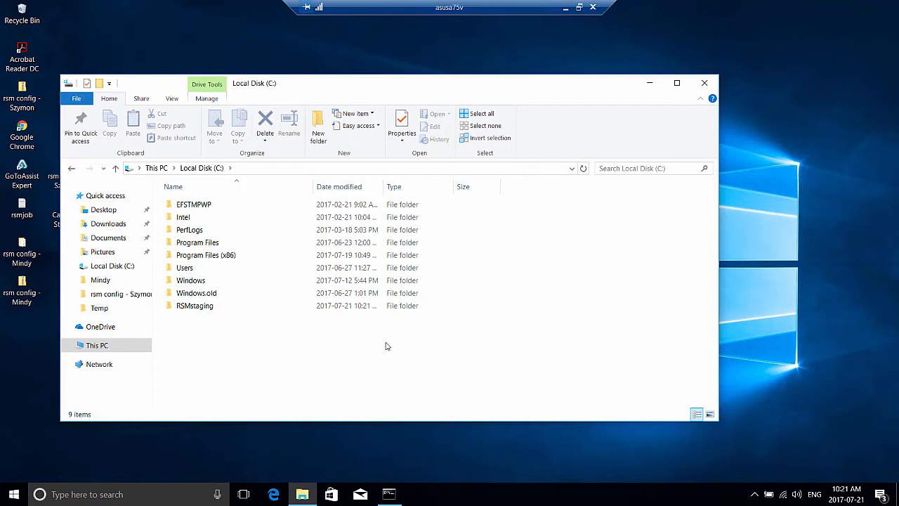
{"action": "mouse_move", "coordinate": [384, 345]}
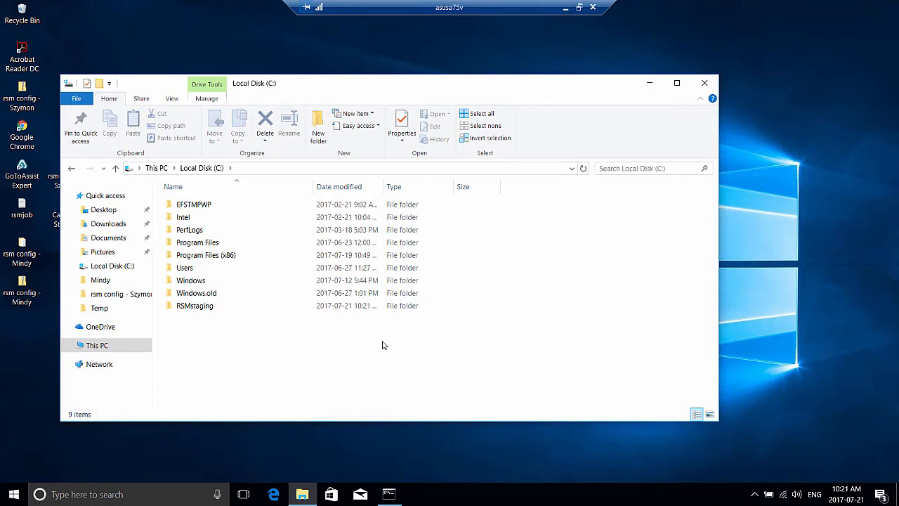
{"action": "left_click", "coordinate": [195, 305]}
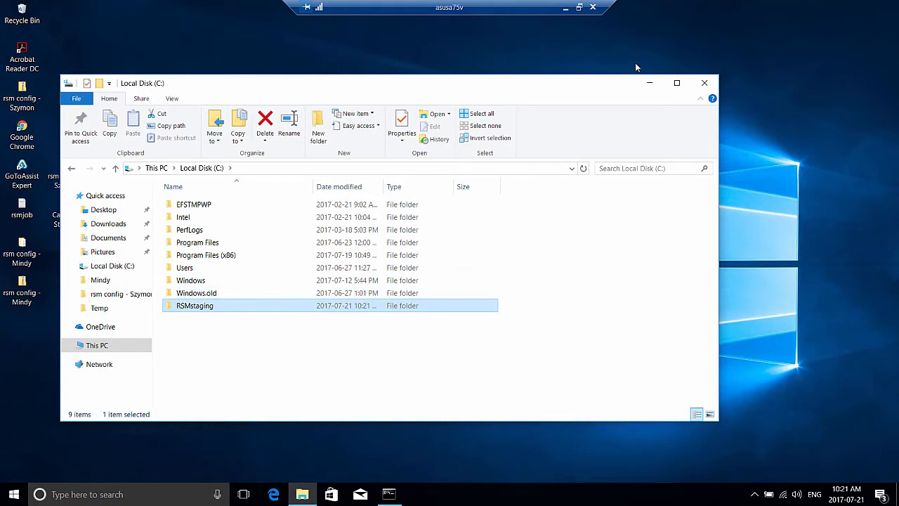
{"action": "mouse_move", "coordinate": [569, 58]}
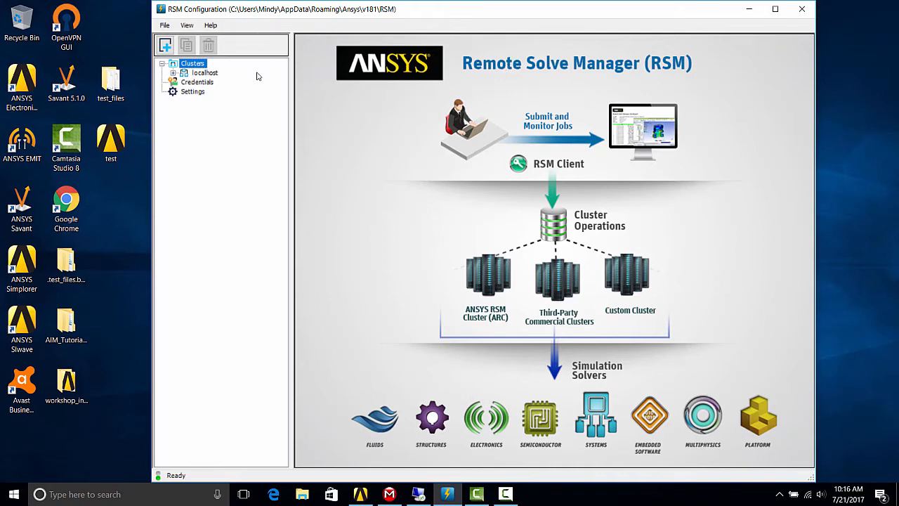
{"action": "mouse_move", "coordinate": [166, 45]}
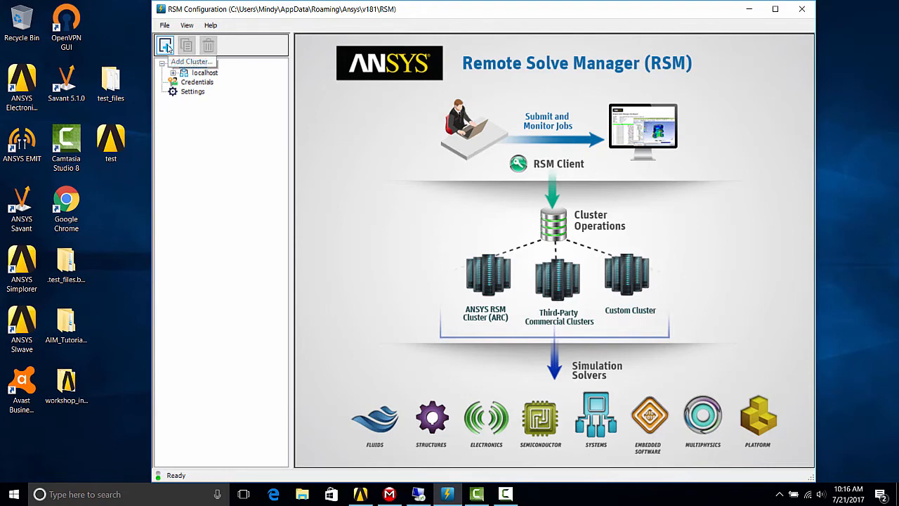
- Name the new cluster cluster1 with submit host asusa75v on Windows 64, and apply
{"action": "left_click", "coordinate": [165, 45]}
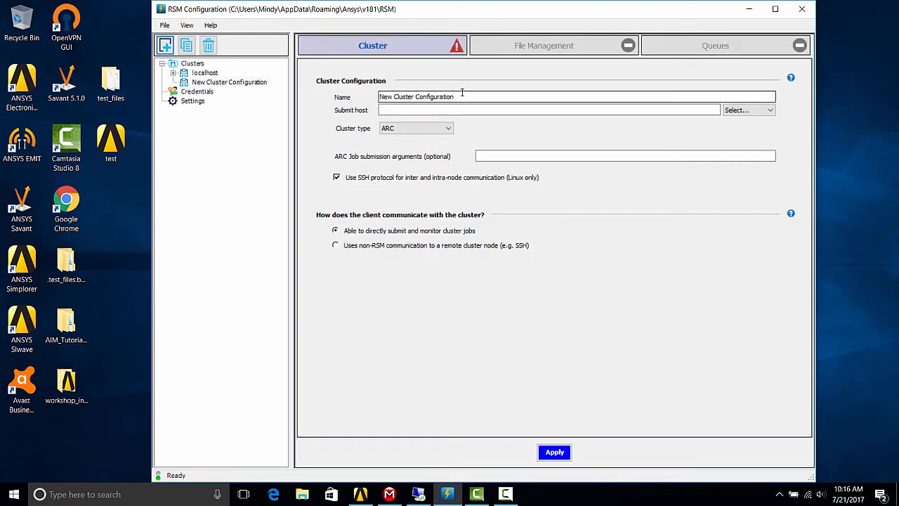
{"action": "mouse_move", "coordinate": [472, 96]}
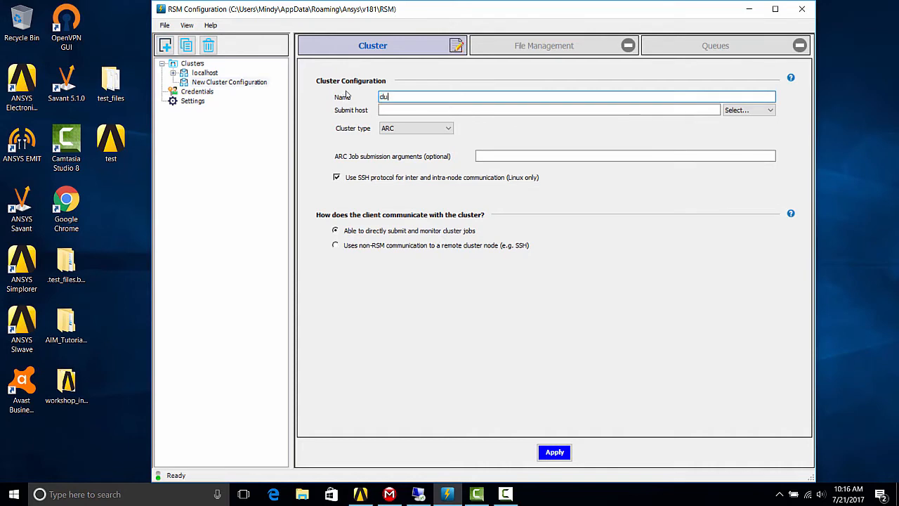
{"action": "type", "text": "cluster1"}
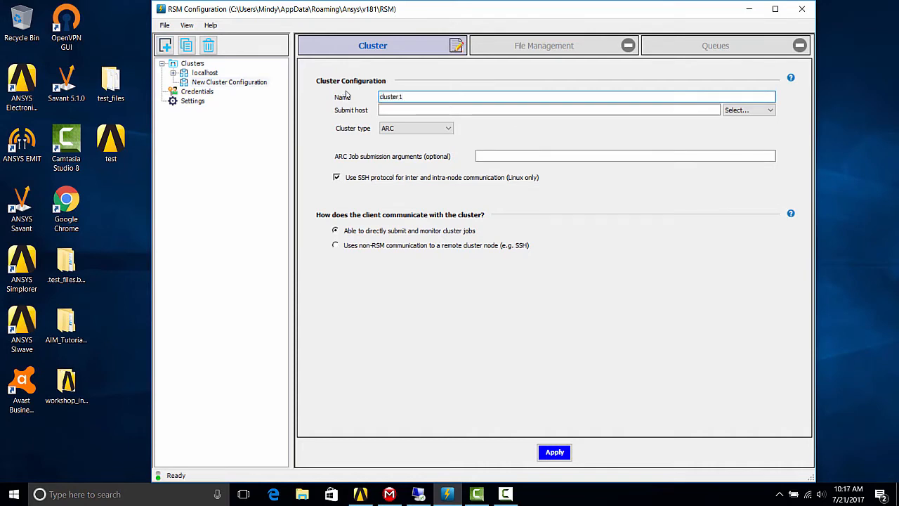
{"action": "left_click", "coordinate": [548, 110]}
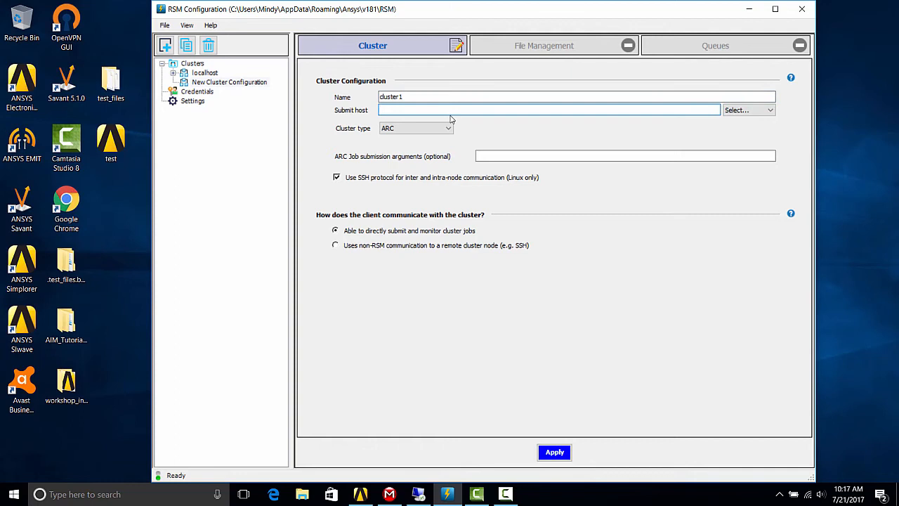
{"action": "type", "text": "asusa75v"}
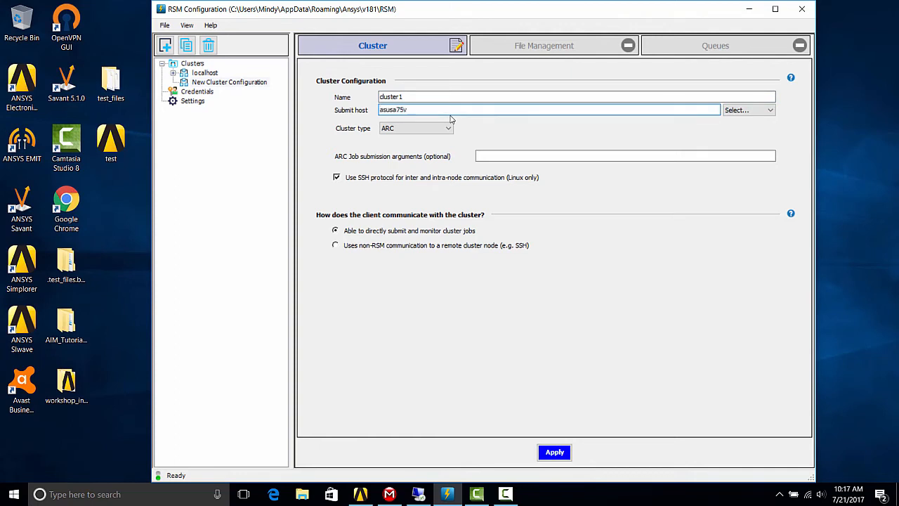
{"action": "left_click", "coordinate": [748, 110]}
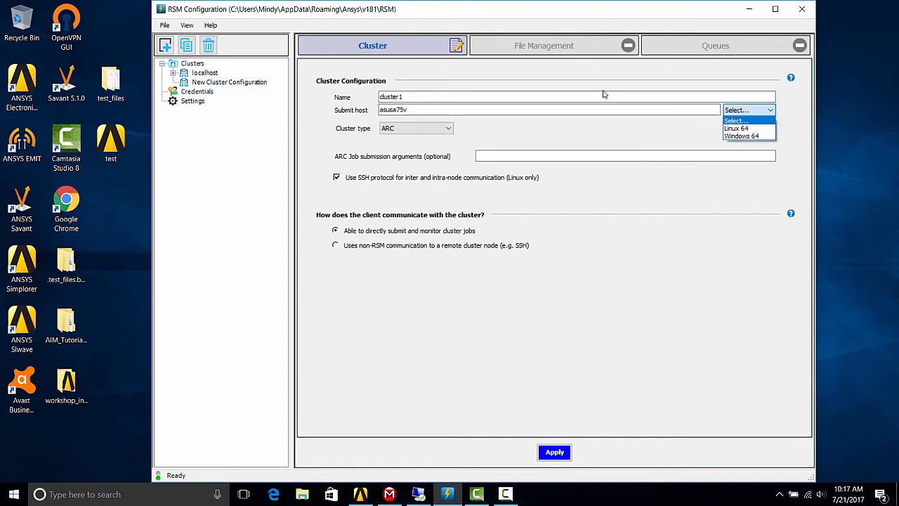
{"action": "left_click", "coordinate": [741, 136]}
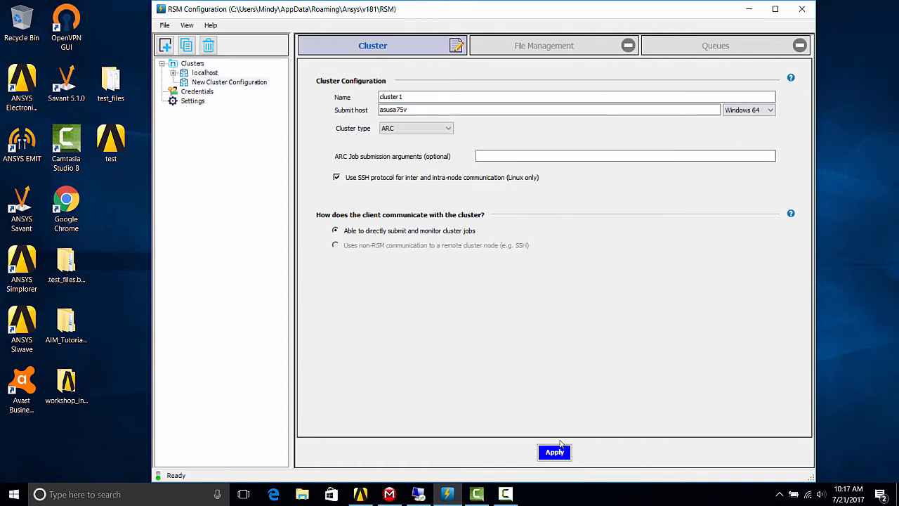
{"action": "left_click", "coordinate": [554, 452]}
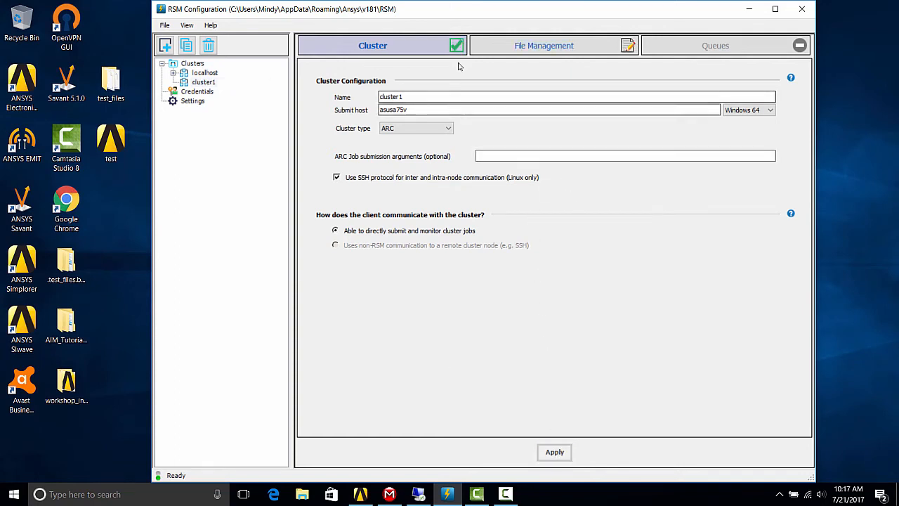
{"action": "mouse_move", "coordinate": [469, 78]}
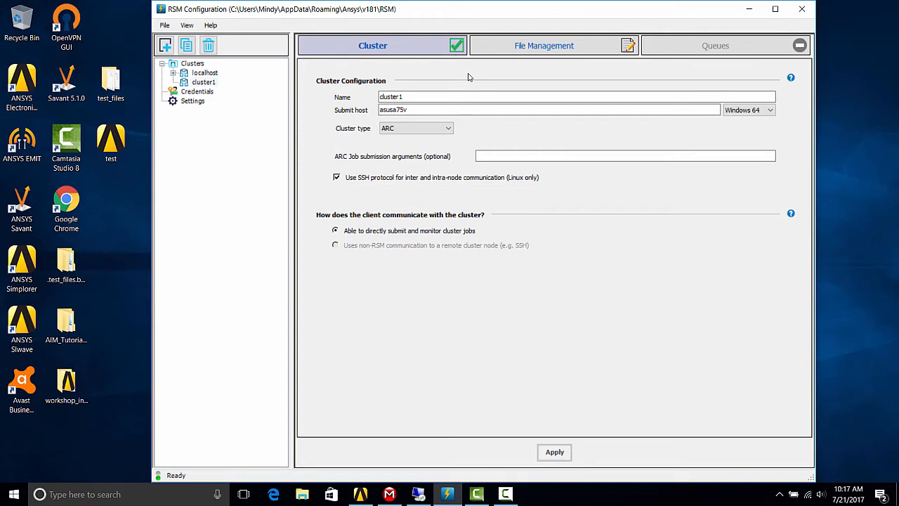
{"action": "mouse_move", "coordinate": [544, 59]}
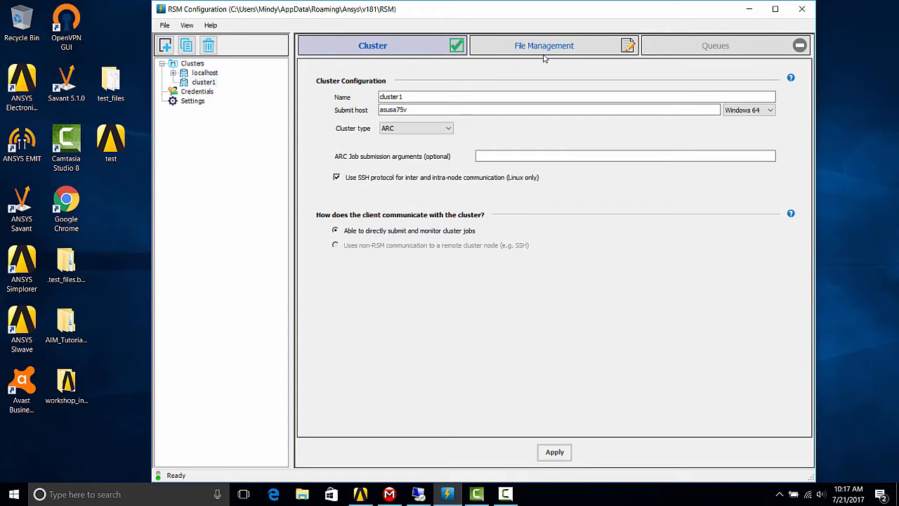
{"action": "left_click", "coordinate": [543, 45]}
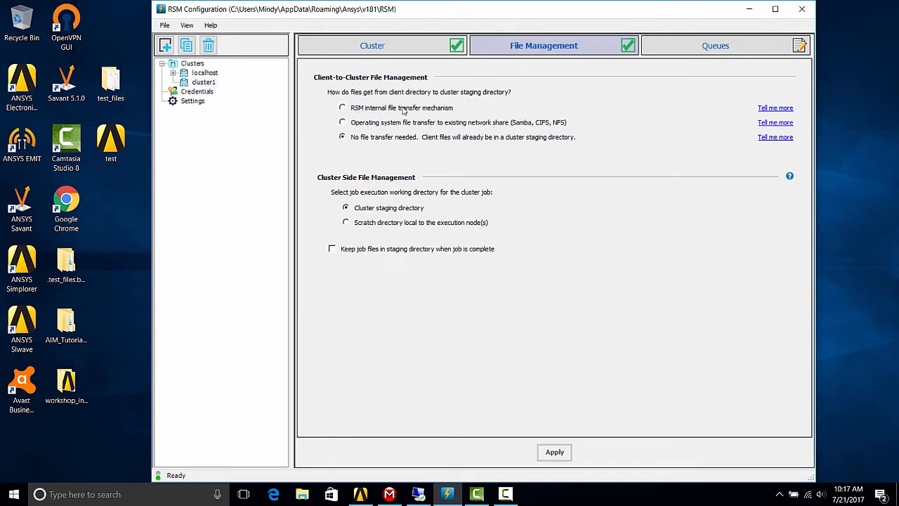
- Choose RSM internal file transfer, set staging directory c:\RSMstaging, and apply
{"action": "left_click", "coordinate": [343, 107]}
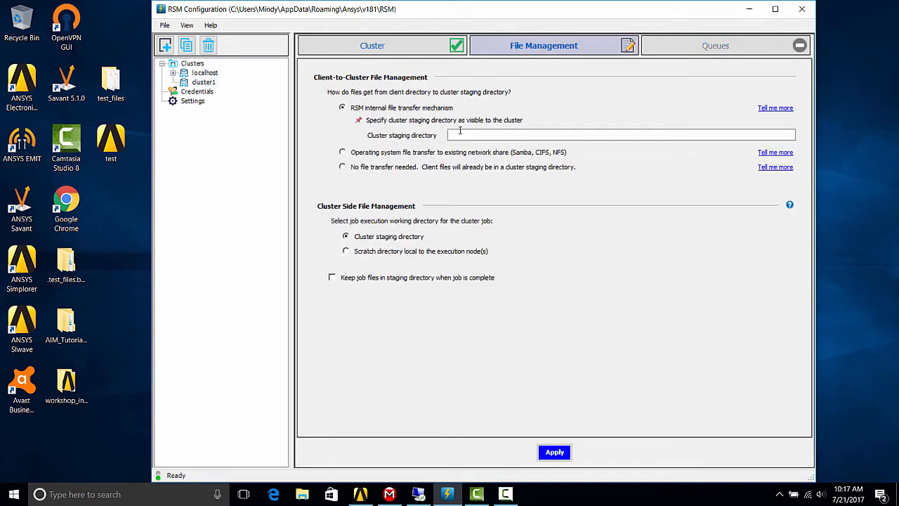
{"action": "left_click", "coordinate": [621, 135]}
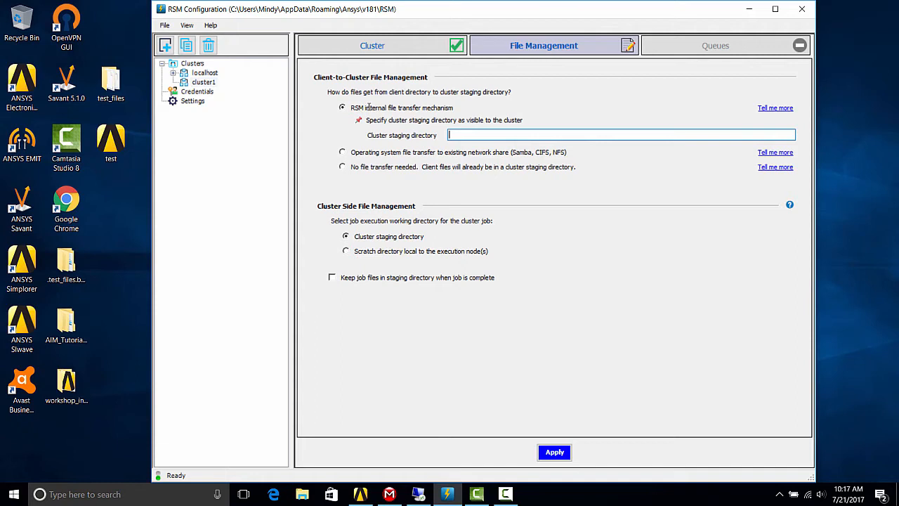
{"action": "type", "text": "C:"}
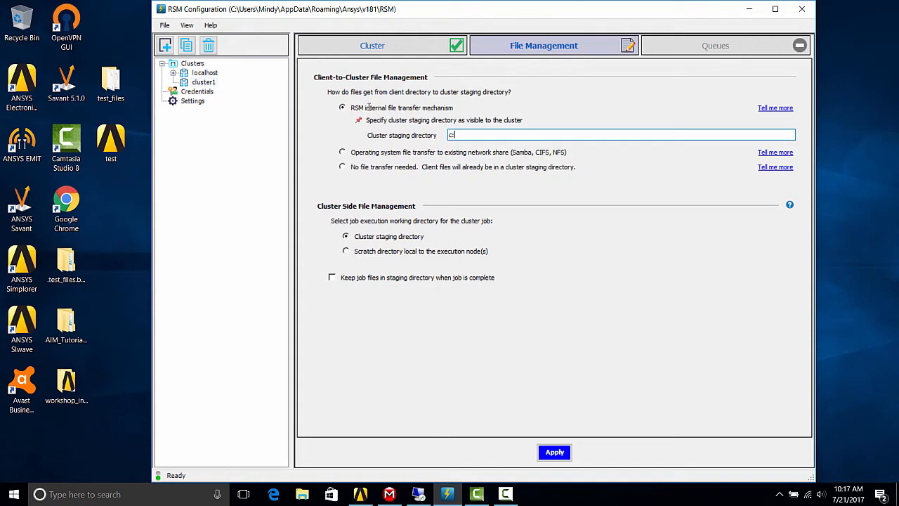
{"action": "type", "text": "R:\\"}
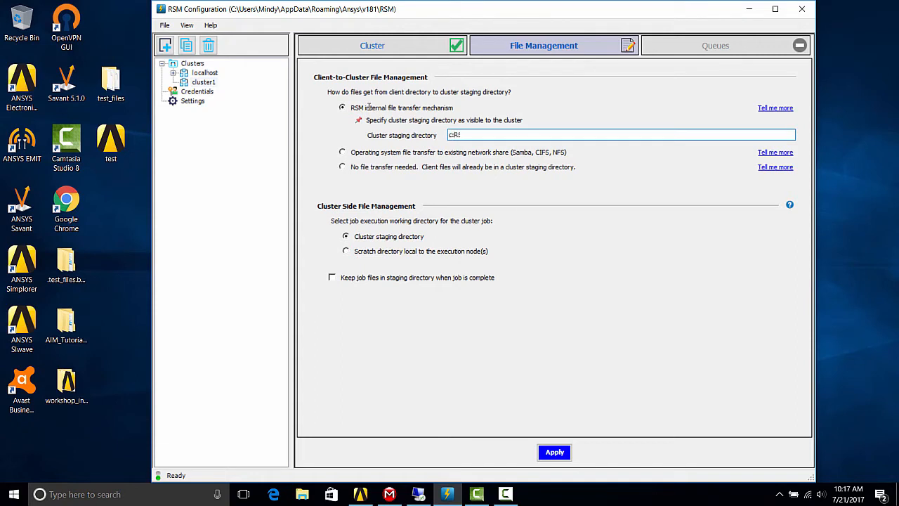
{"action": "type", "text": "RSMstag"}
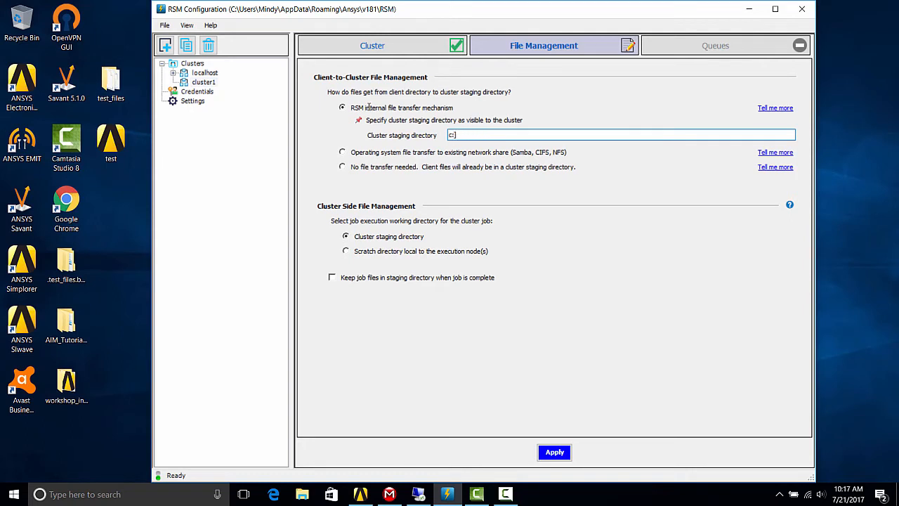
{"action": "type", "text": "\\RSMs"}
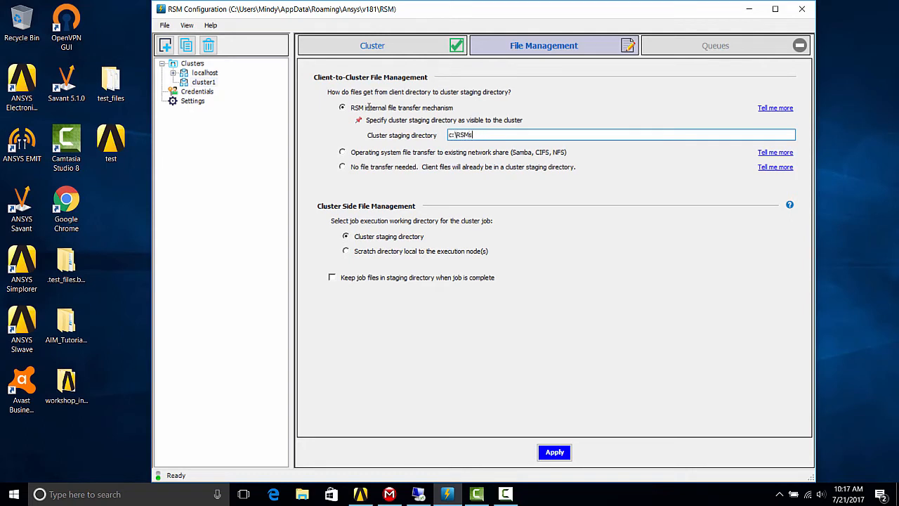
{"action": "type", "text": "taging"}
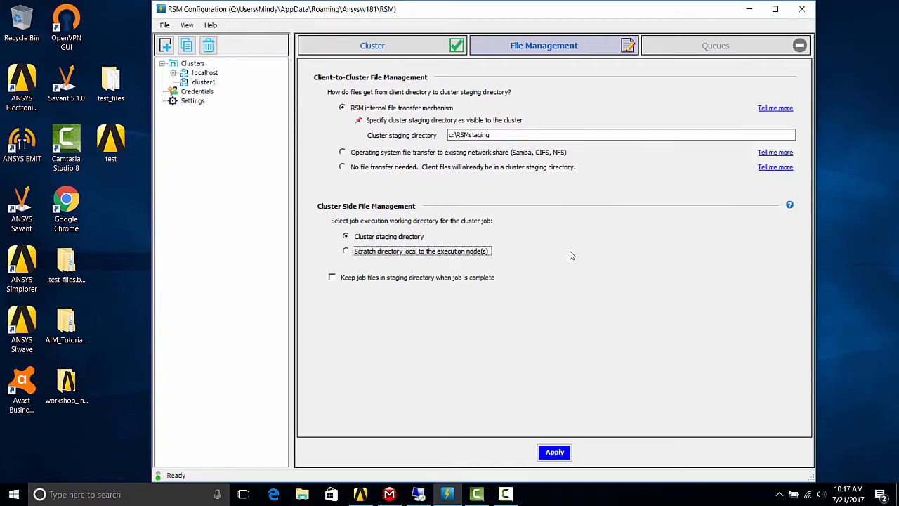
{"action": "left_click", "coordinate": [554, 452]}
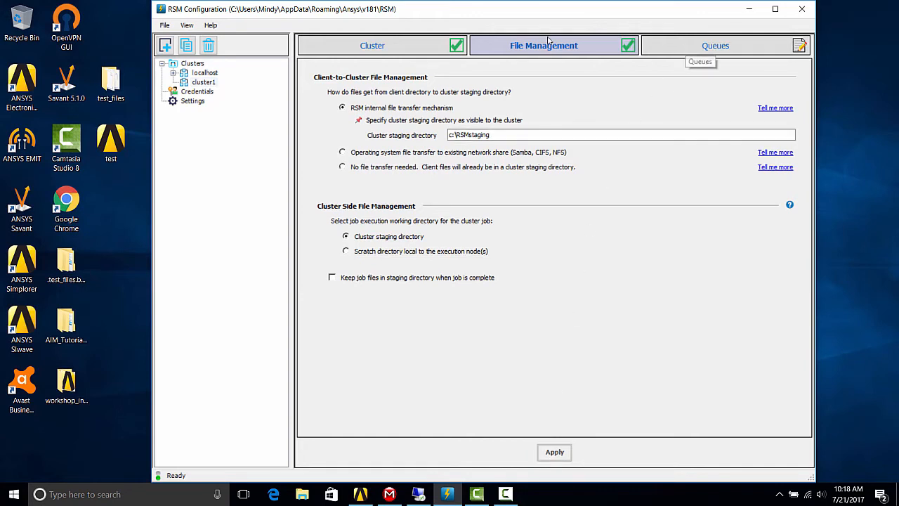
- Add RSM queue cluster1 mapped to cluster queue local and submit a test job
{"action": "left_click", "coordinate": [715, 45]}
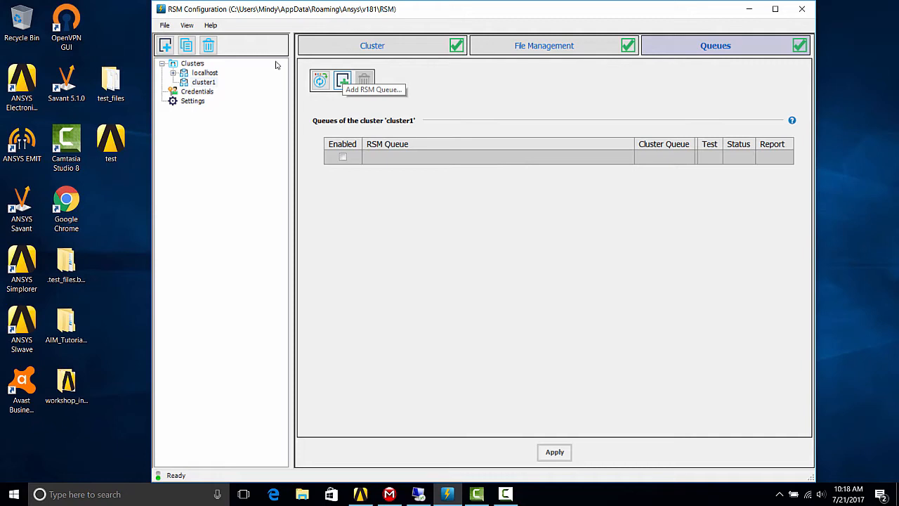
{"action": "left_click", "coordinate": [342, 80]}
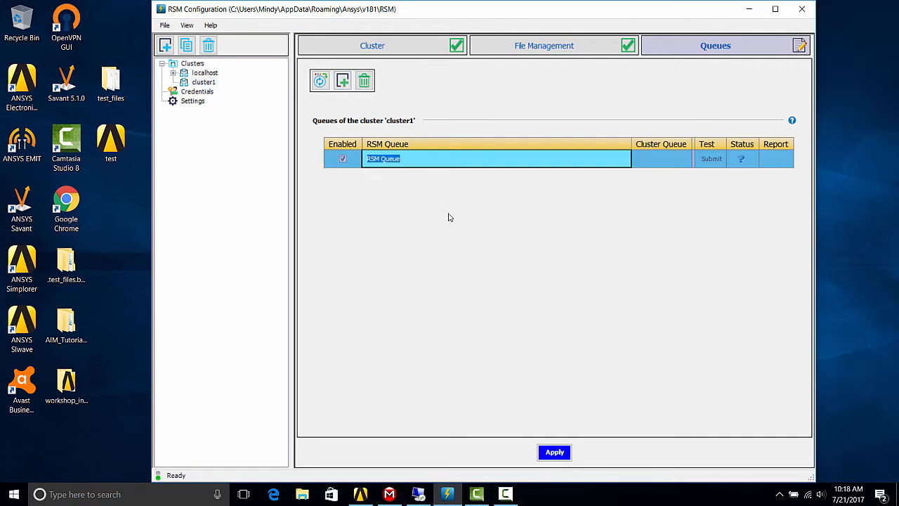
{"action": "type", "text": "cluster1"}
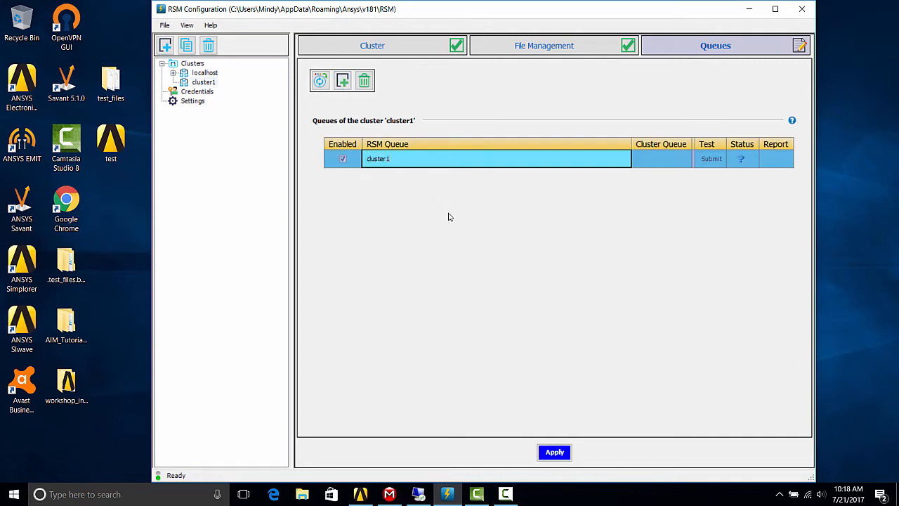
{"action": "left_click", "coordinate": [661, 158]}
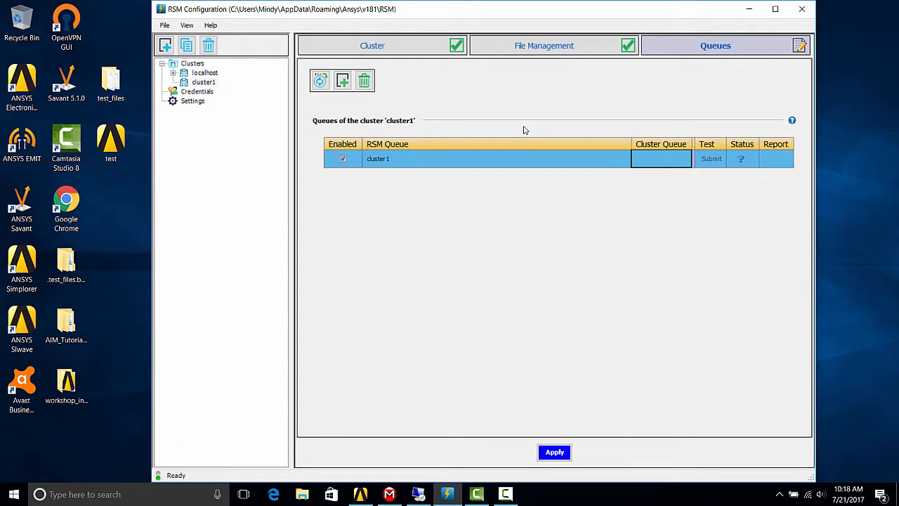
{"action": "type", "text": "local"}
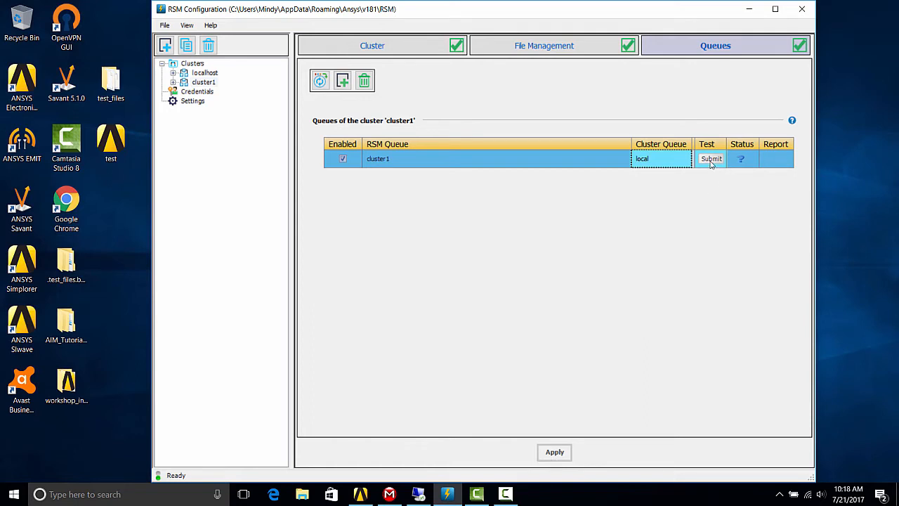
{"action": "left_click", "coordinate": [710, 158]}
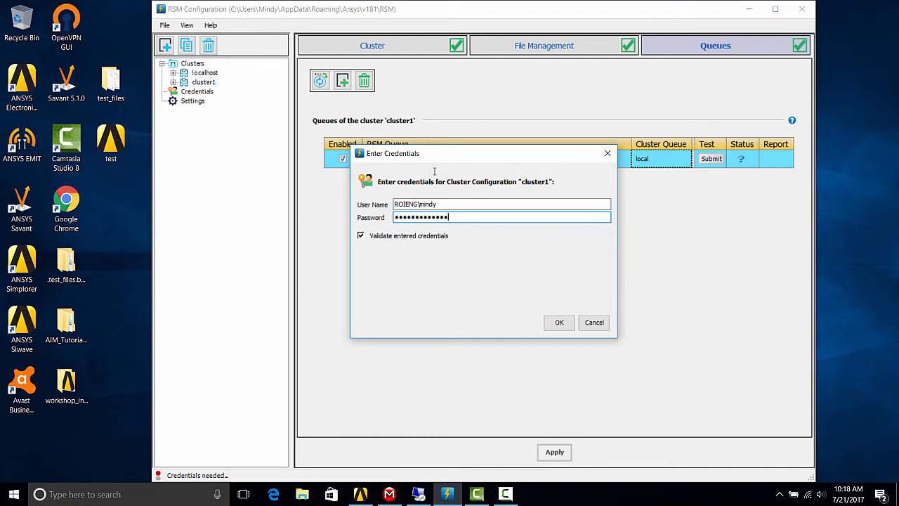
- Confirm the credentials and let the cluster1 queue test complete successfully
{"action": "left_click", "coordinate": [560, 322]}
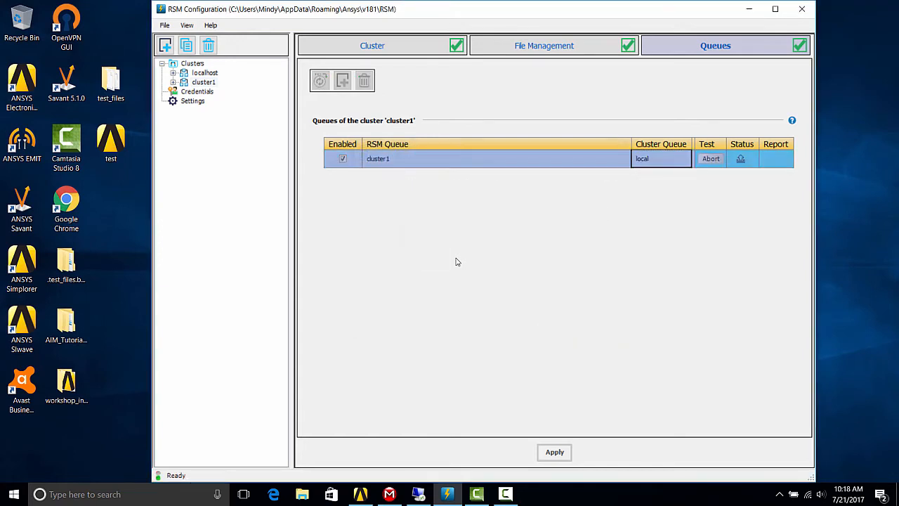
{"action": "mouse_move", "coordinate": [622, 302]}
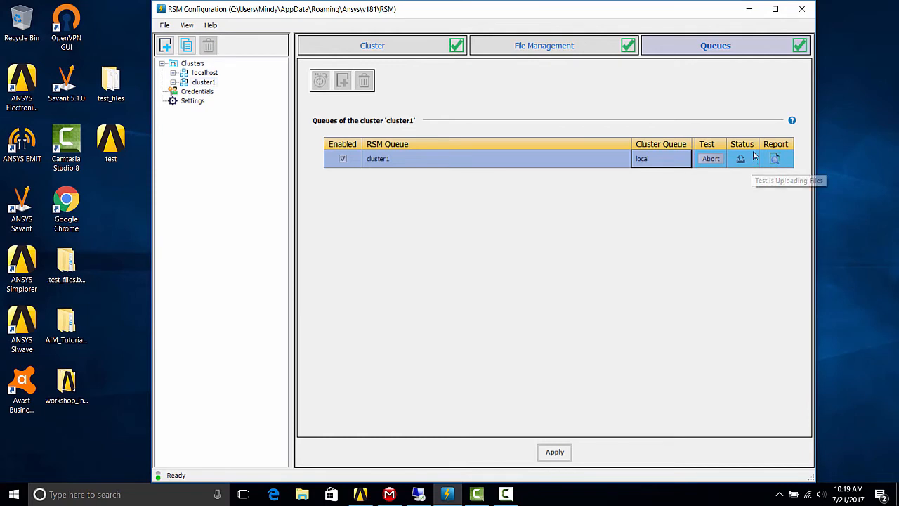
{"action": "mouse_move", "coordinate": [759, 186]}
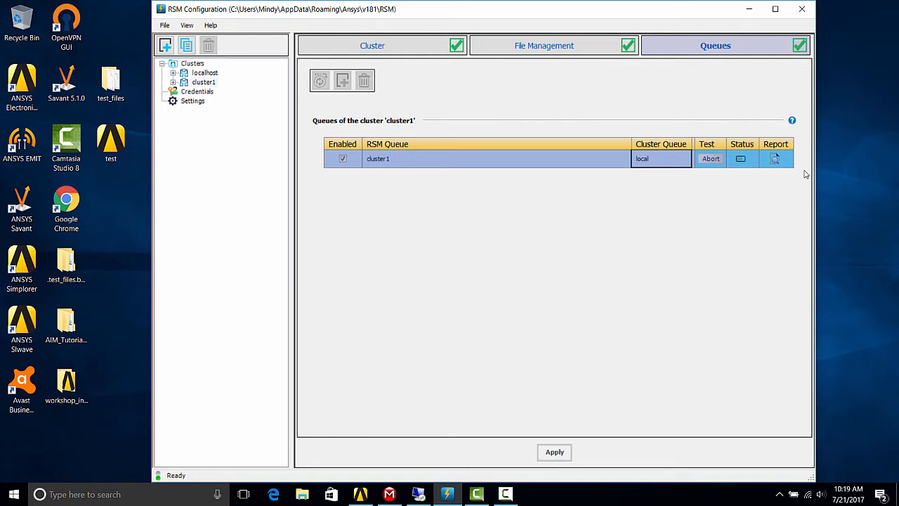
{"action": "mouse_move", "coordinate": [796, 173]}
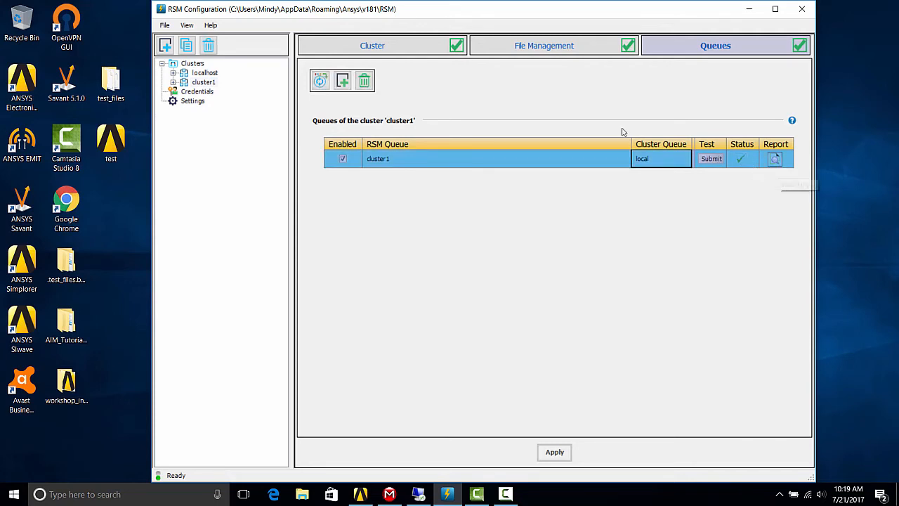
{"action": "left_click", "coordinate": [711, 158]}
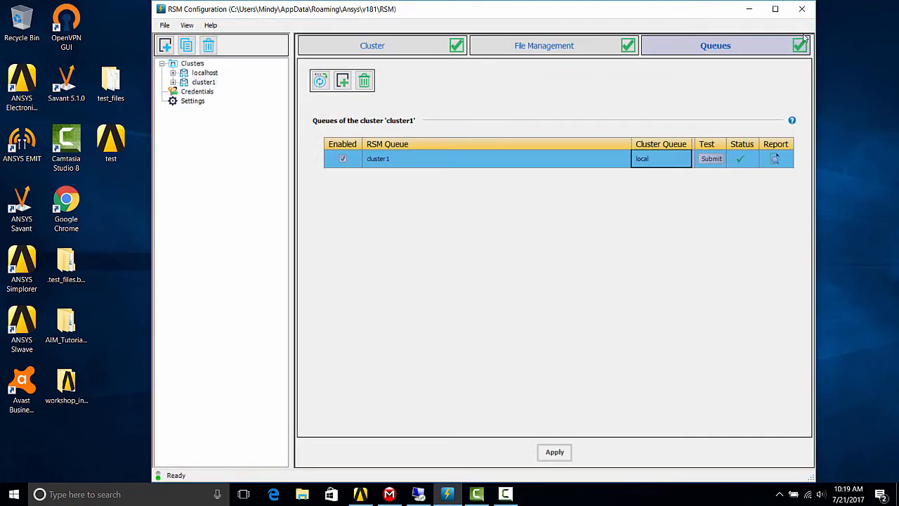
{"action": "mouse_move", "coordinate": [735, 276]}
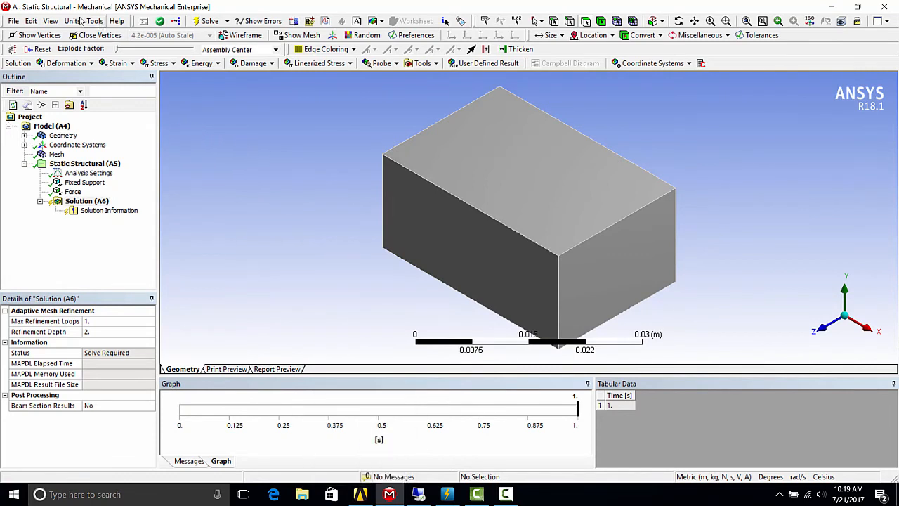
- Add solve process setting cluster1 using RSM queue cluster1 and the ANSYS Mechanical Enterprise license
{"action": "left_click", "coordinate": [93, 21]}
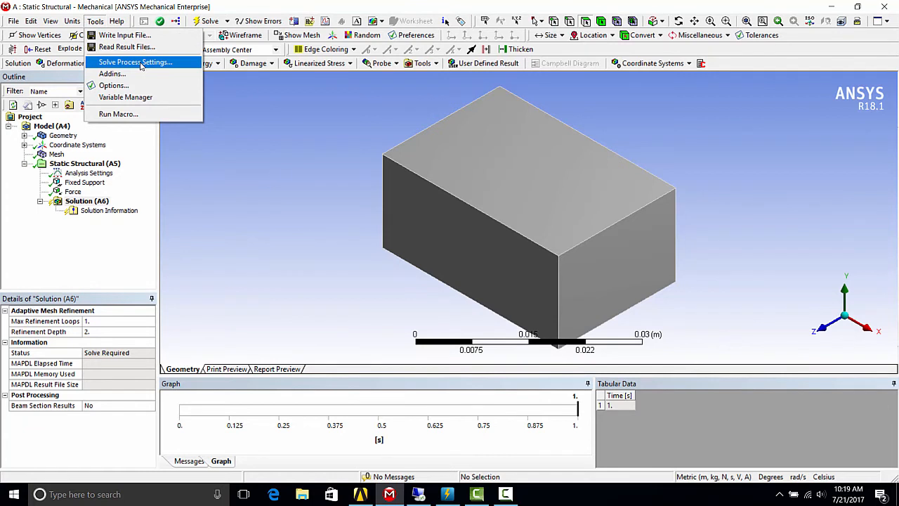
{"action": "left_click", "coordinate": [134, 61]}
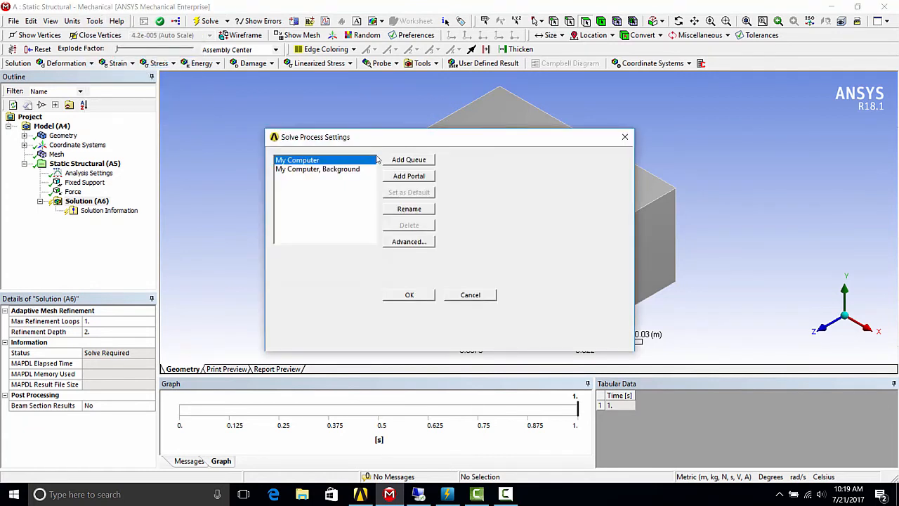
{"action": "mouse_move", "coordinate": [319, 132]}
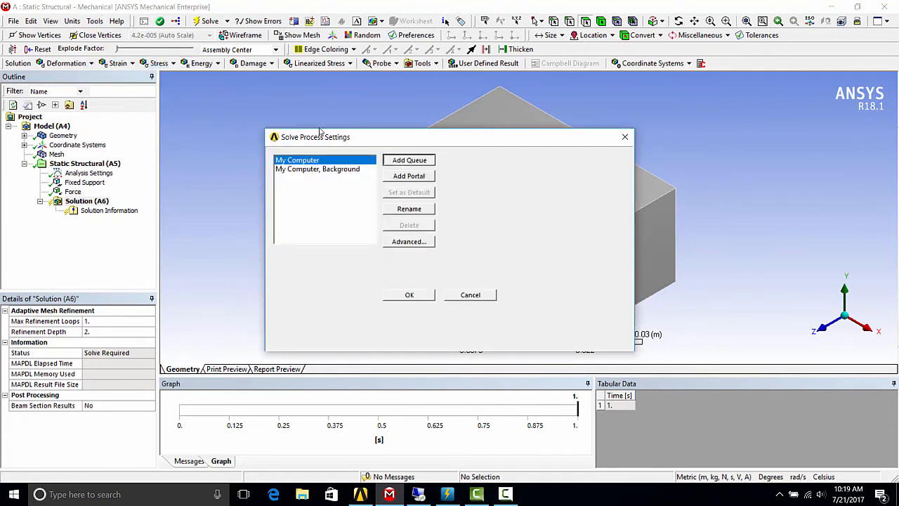
{"action": "left_click", "coordinate": [409, 208]}
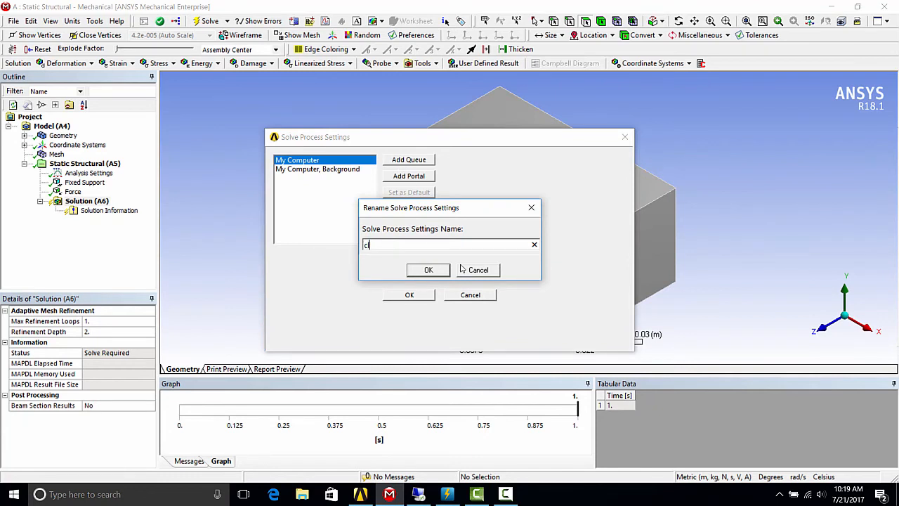
{"action": "type", "text": "cluster1"}
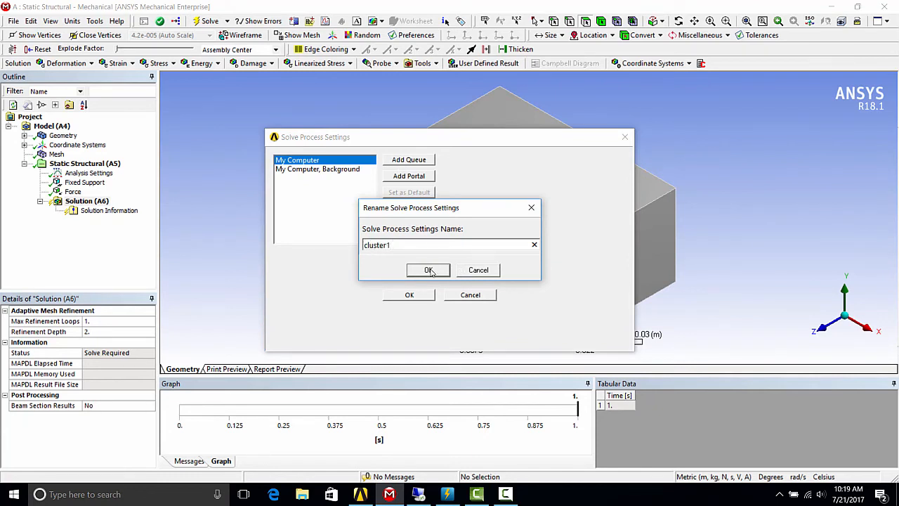
{"action": "left_click", "coordinate": [427, 270]}
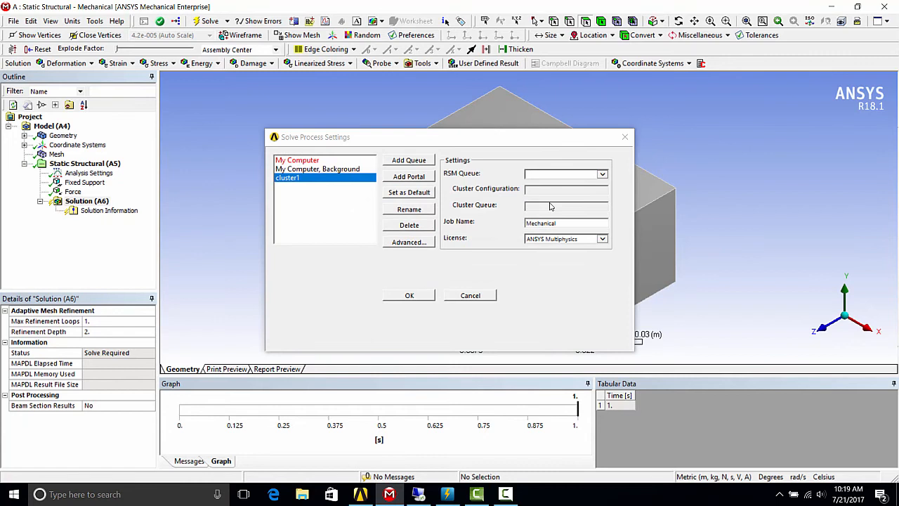
{"action": "left_click", "coordinate": [601, 174]}
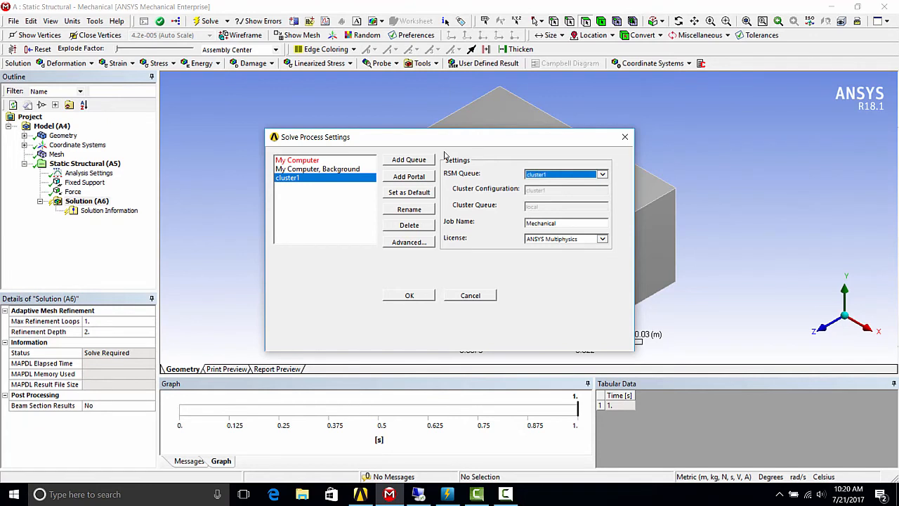
{"action": "left_click", "coordinate": [602, 239]}
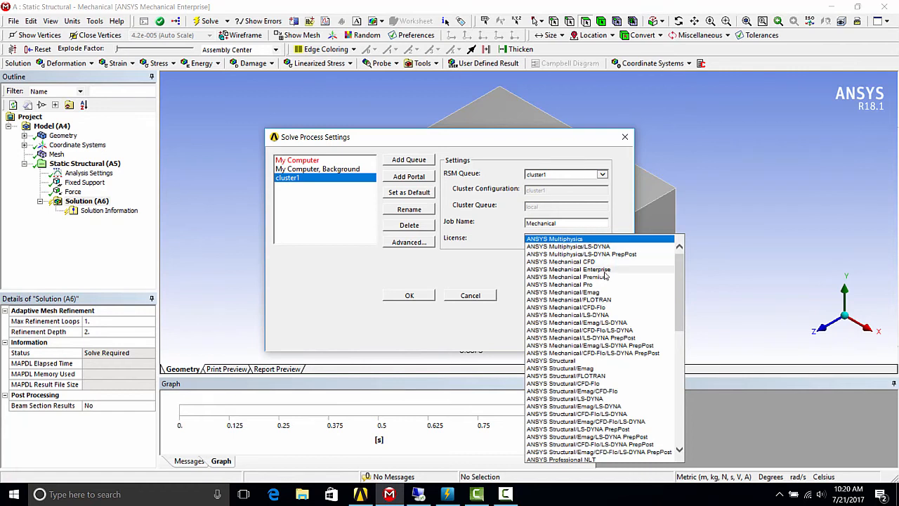
{"action": "left_click", "coordinate": [568, 269]}
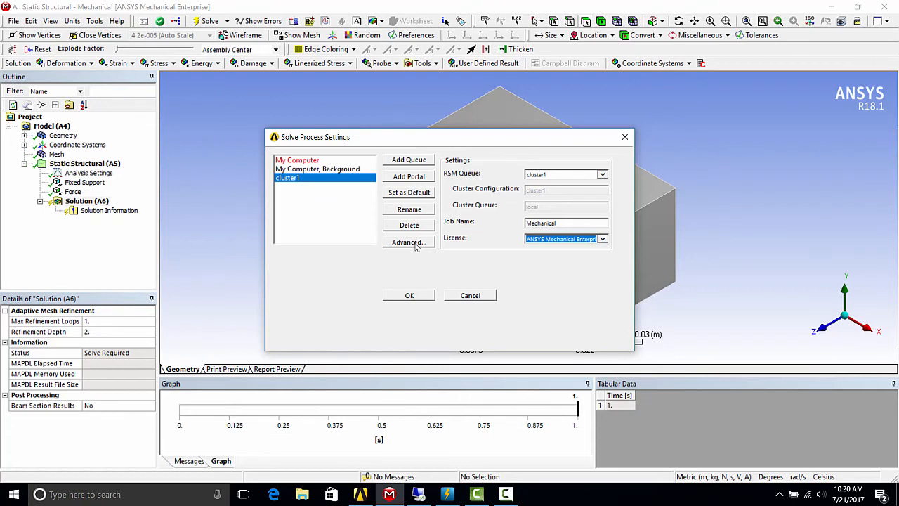
{"action": "mouse_move", "coordinate": [411, 299]}
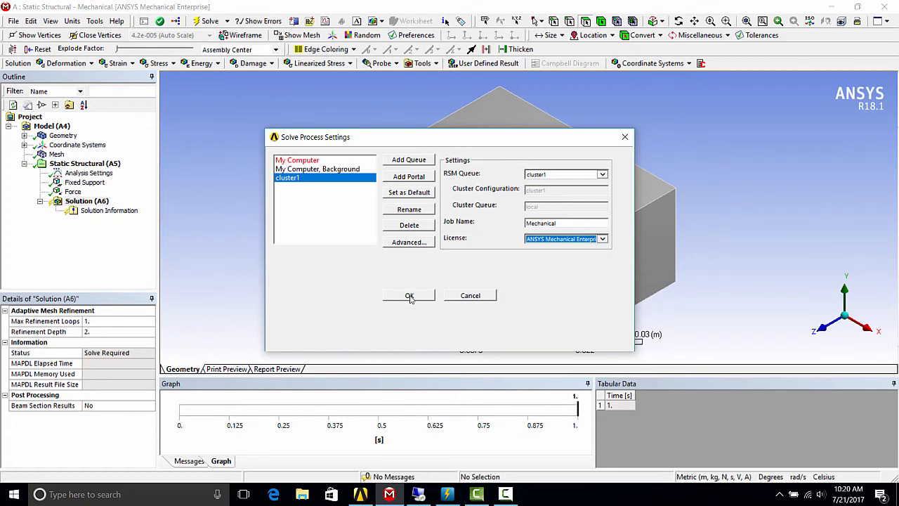
{"action": "left_click", "coordinate": [409, 295]}
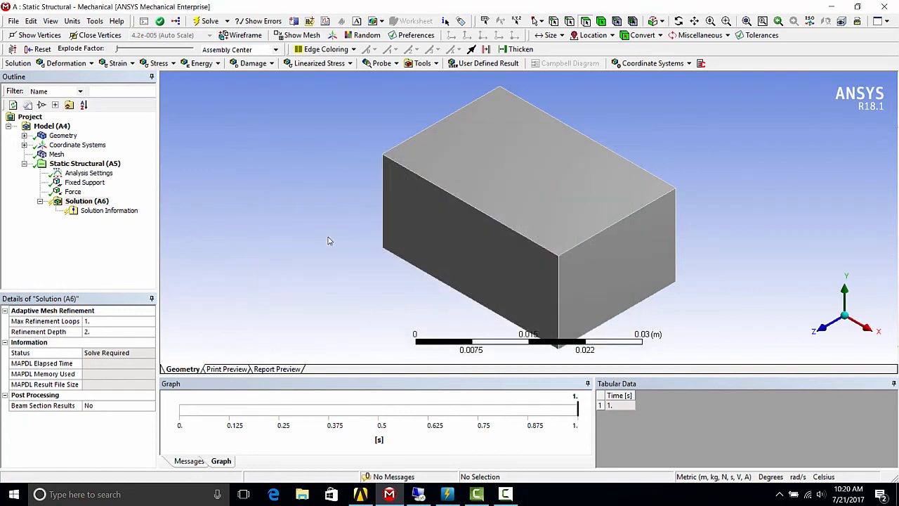
{"action": "mouse_move", "coordinate": [213, 159]}
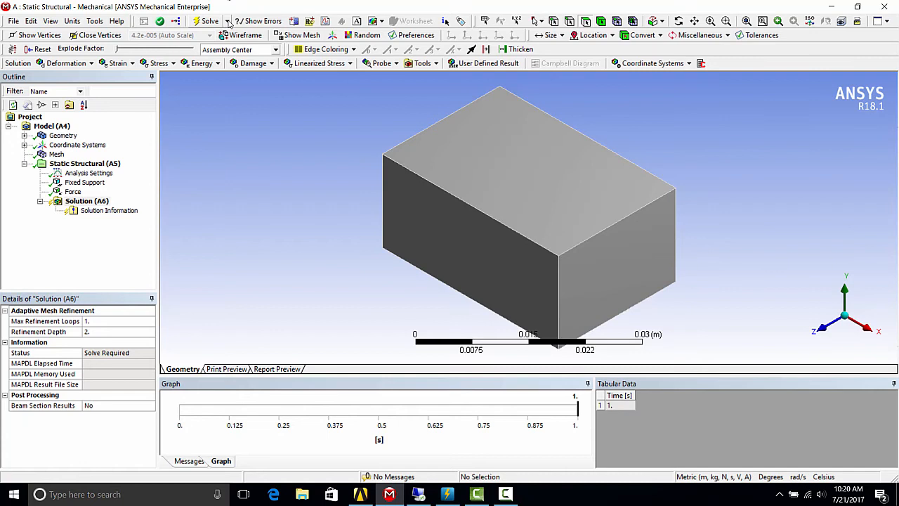
- Choose cluster1 from the Solve dropdown to submit the static structural solve
{"action": "left_click", "coordinate": [227, 21]}
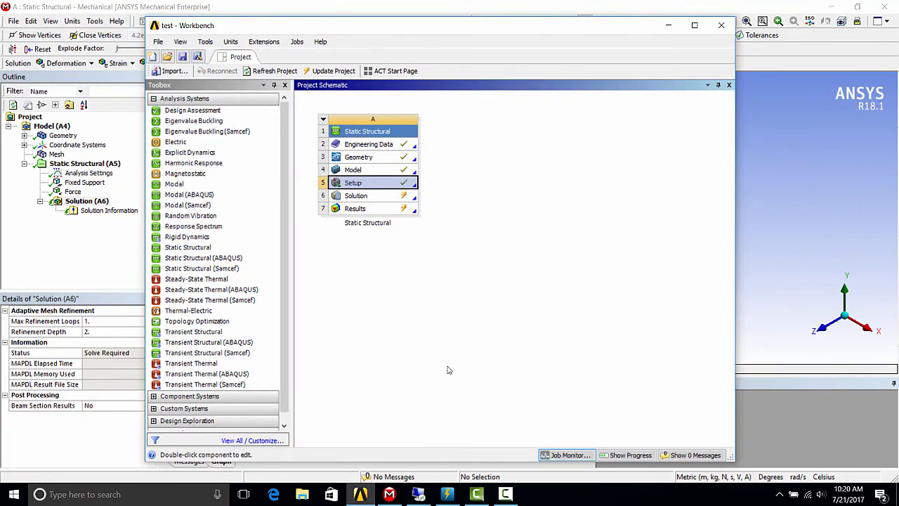
- Watch Solution (A6) reach Finished in the Job Monitor, then return to Mechanical
{"action": "left_click", "coordinate": [567, 454]}
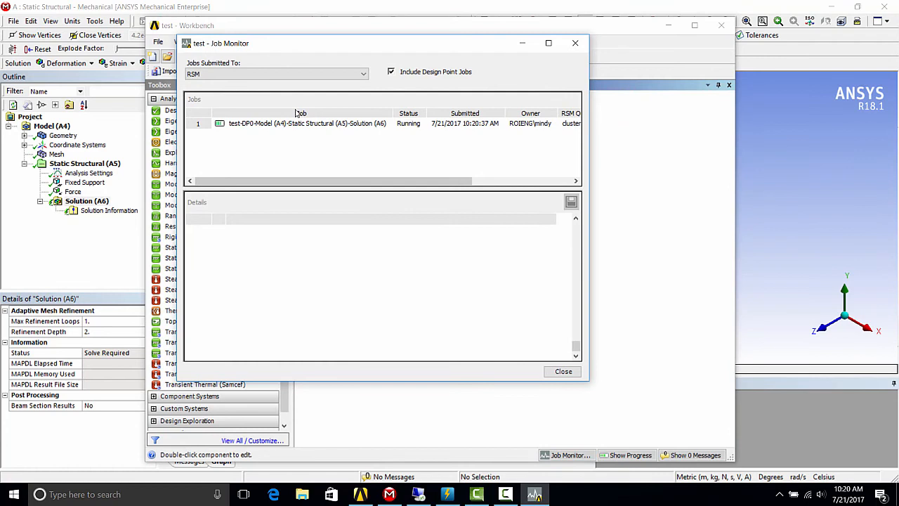
{"action": "mouse_move", "coordinate": [336, 158]}
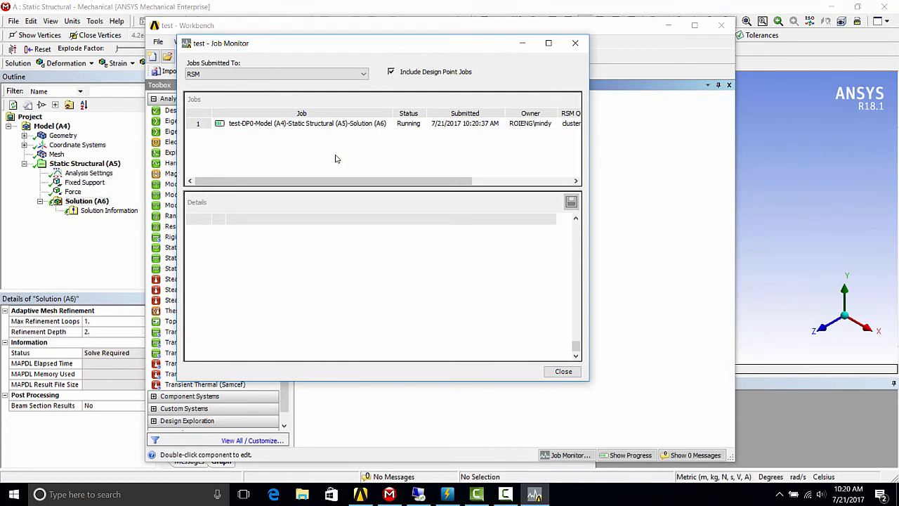
{"action": "mouse_move", "coordinate": [348, 170]}
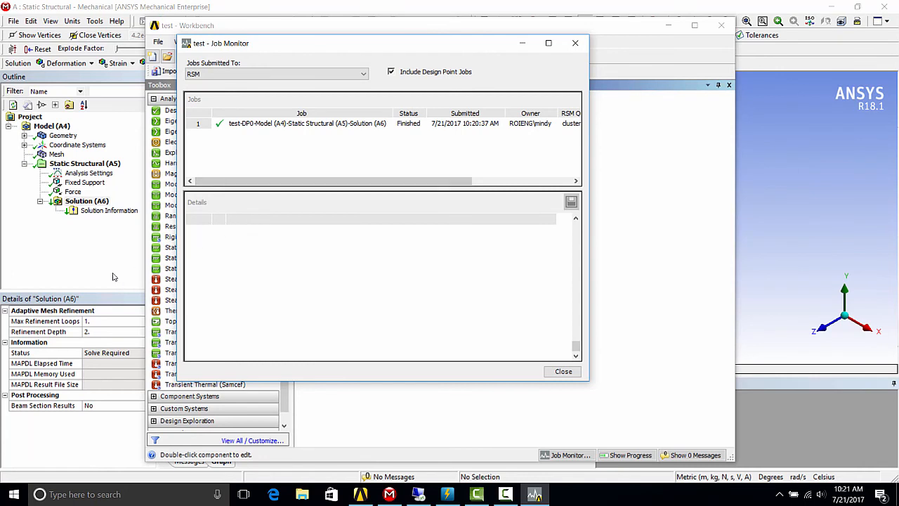
{"action": "left_click", "coordinate": [563, 371]}
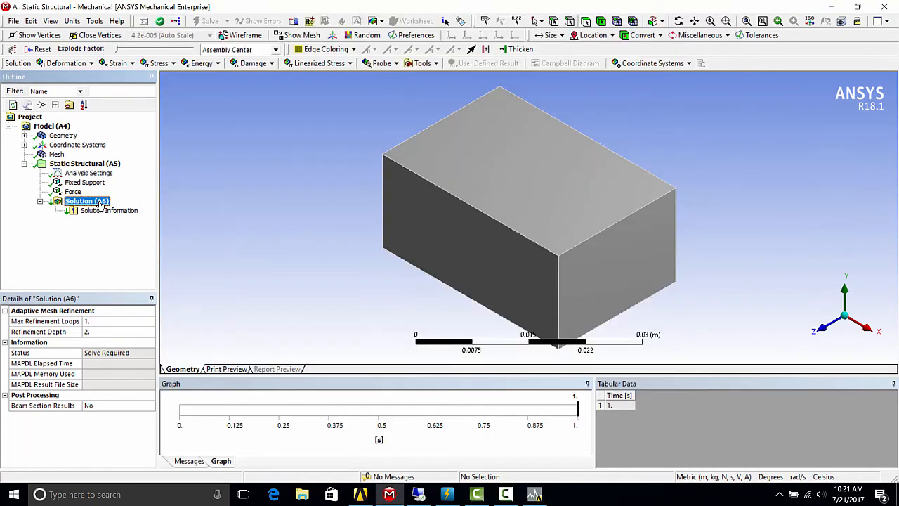
- Retrieve the finished cluster job's results into Solution (A6) using Get Results
{"action": "right_click", "coordinate": [87, 201]}
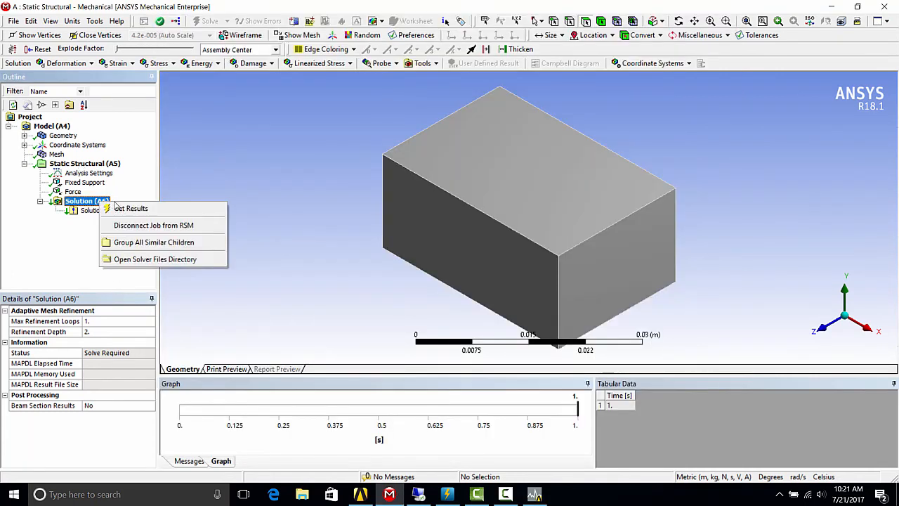
{"action": "left_click", "coordinate": [130, 208]}
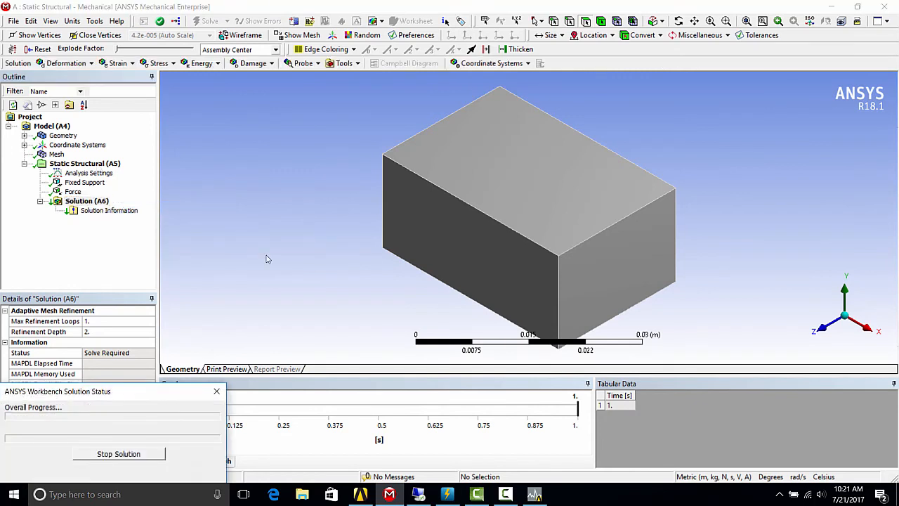